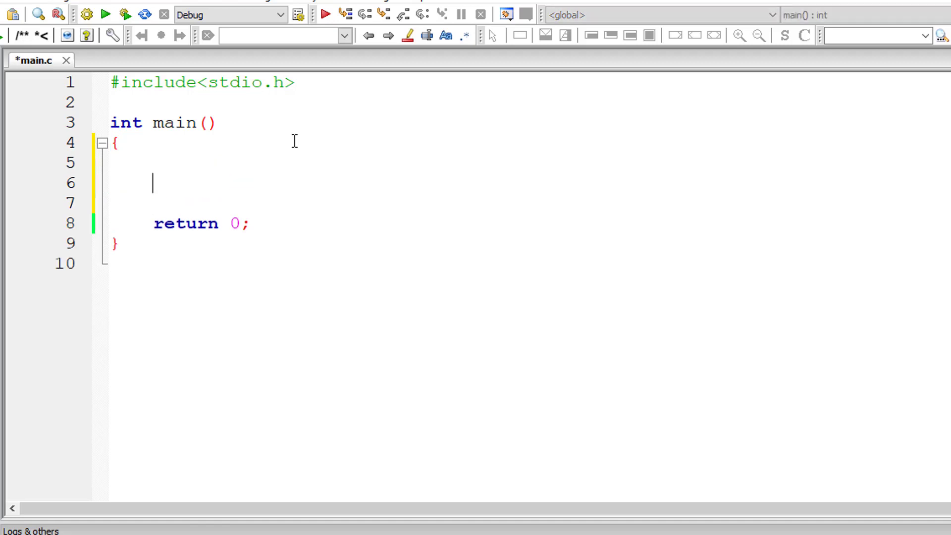
Step: Type sin, pow(); and an #include< directive near the top of main.c
type("sin(")
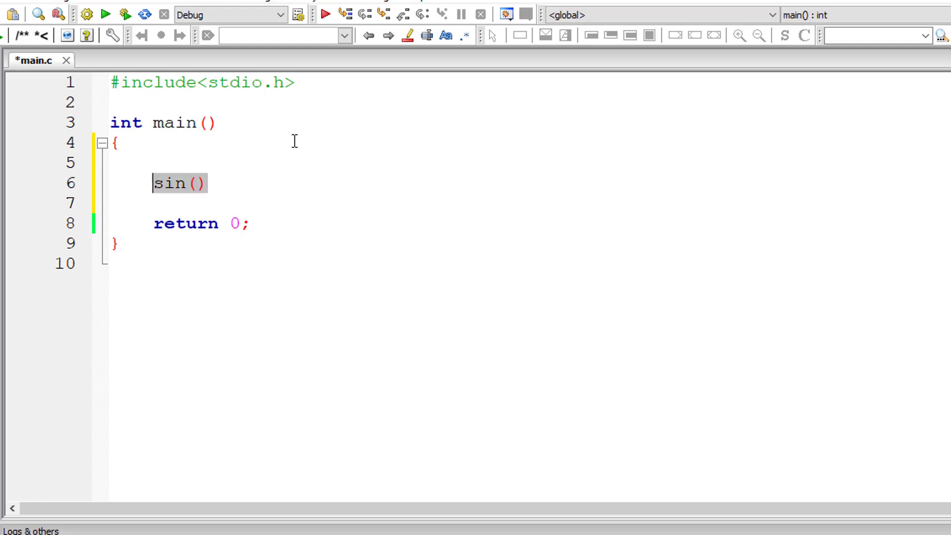
type("pow")
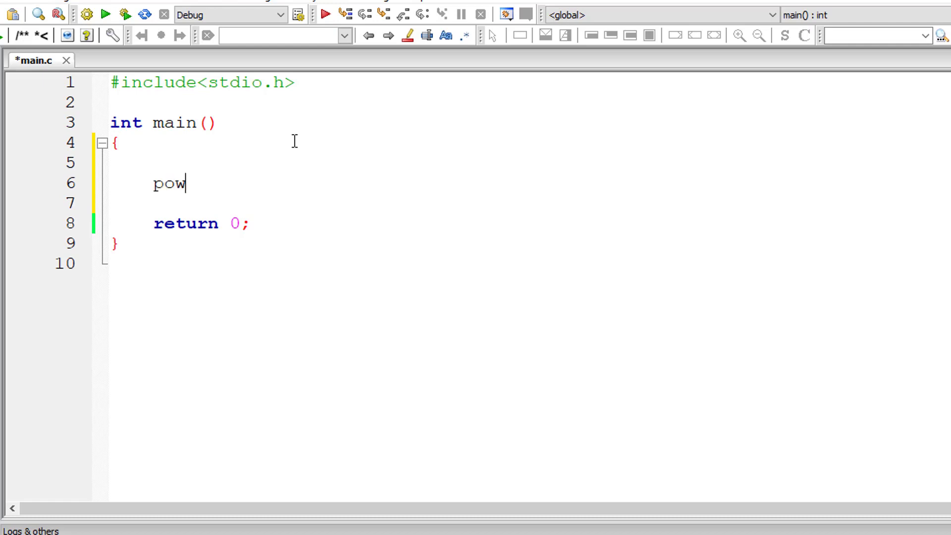
type("();")
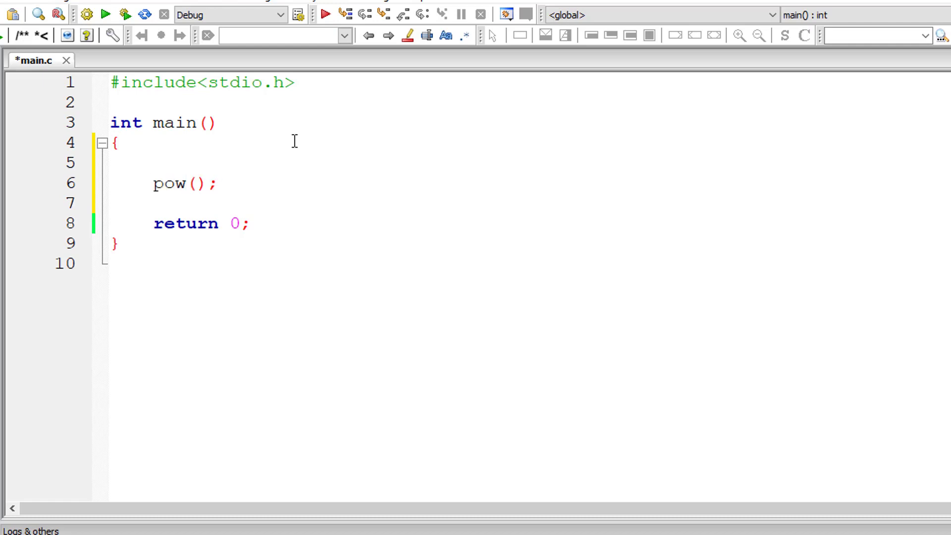
left_click(110, 102)
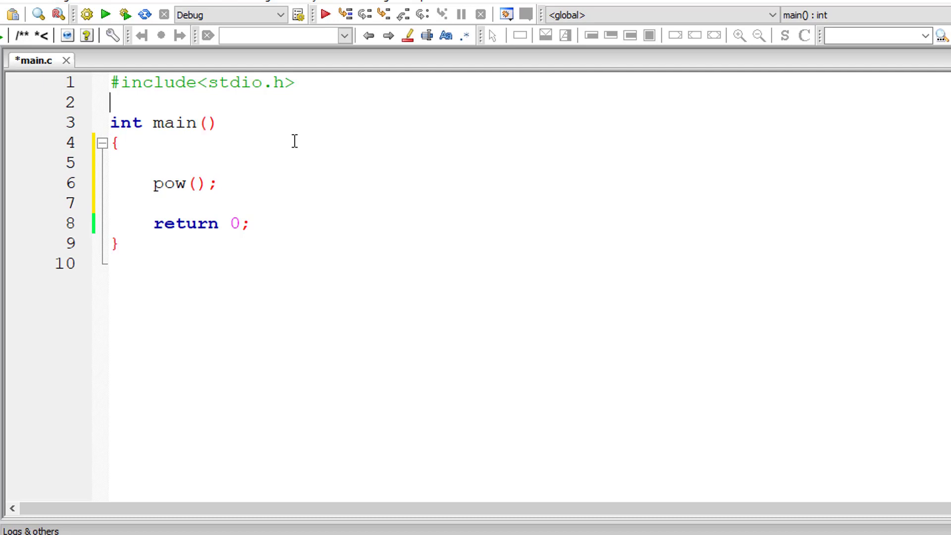
type("#inclu")
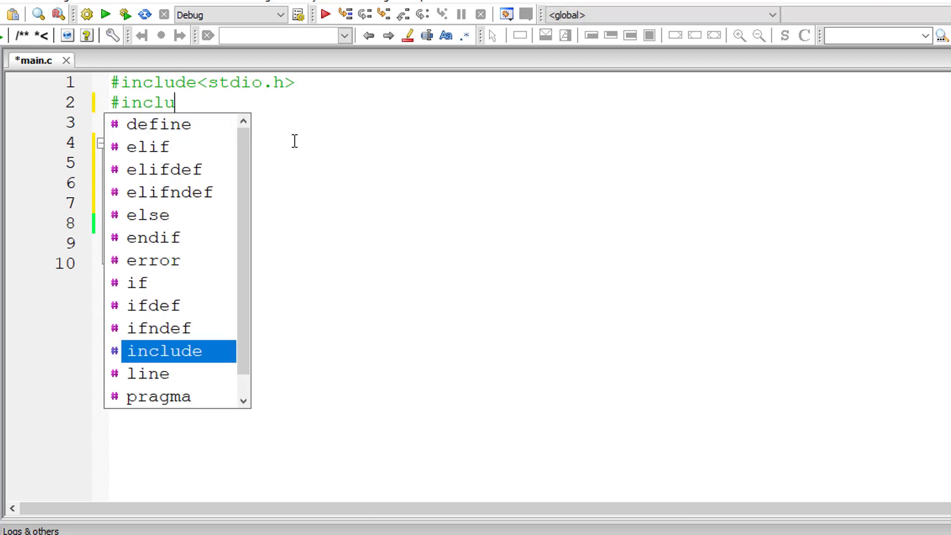
type("de<")
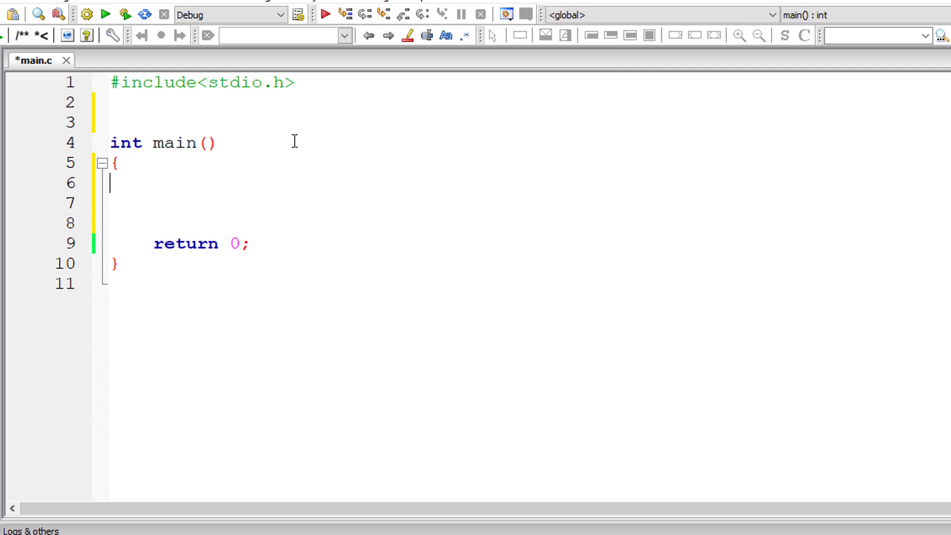
Step: Declare a void add(); prototype above main and call add(); inside main
key("enter")
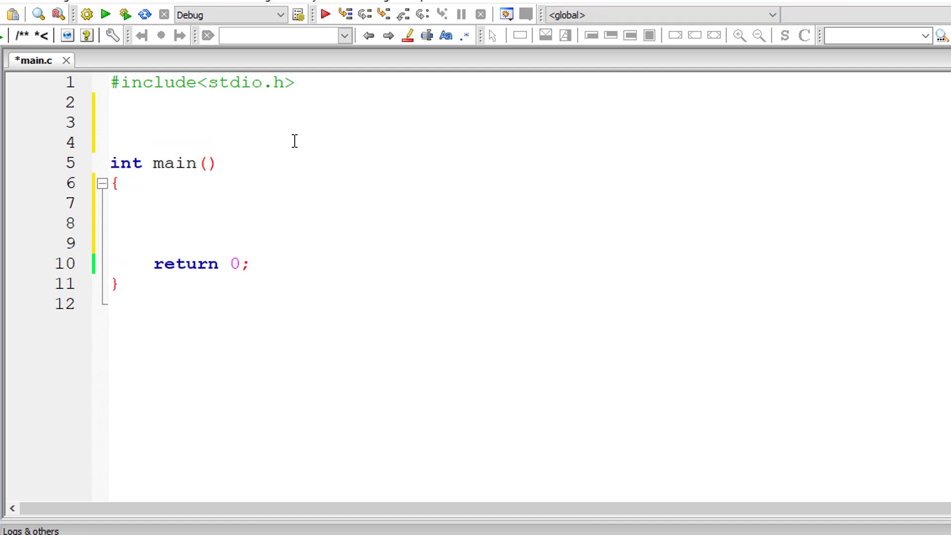
type("void")
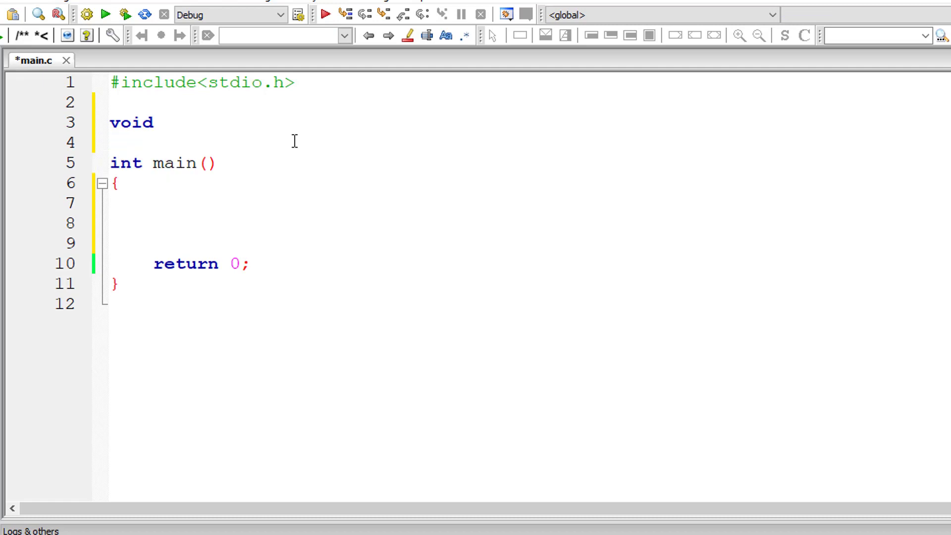
type("add")
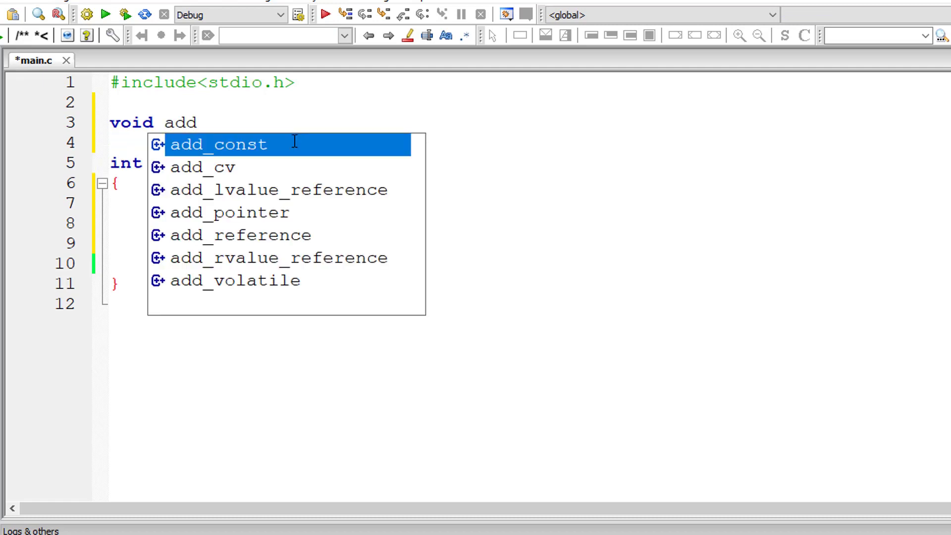
type("();")
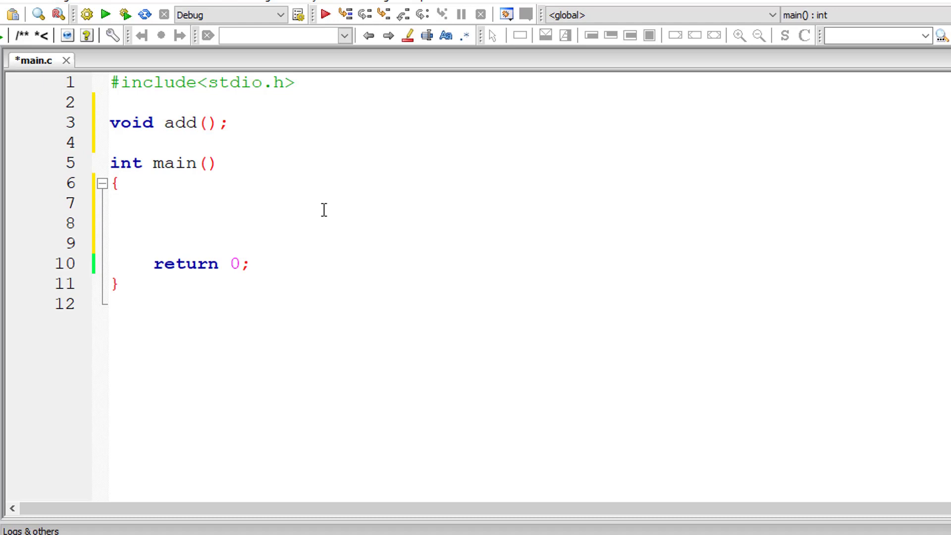
type("add()")
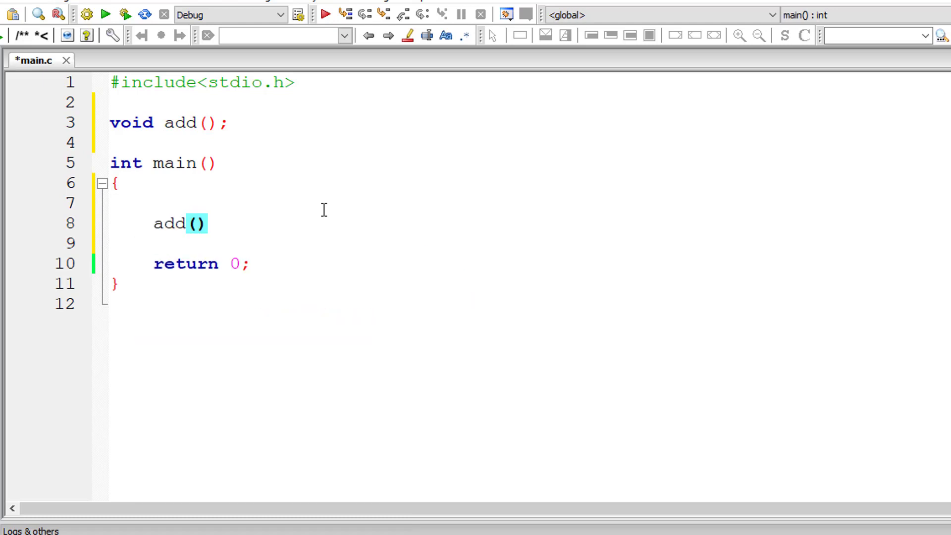
type(";")
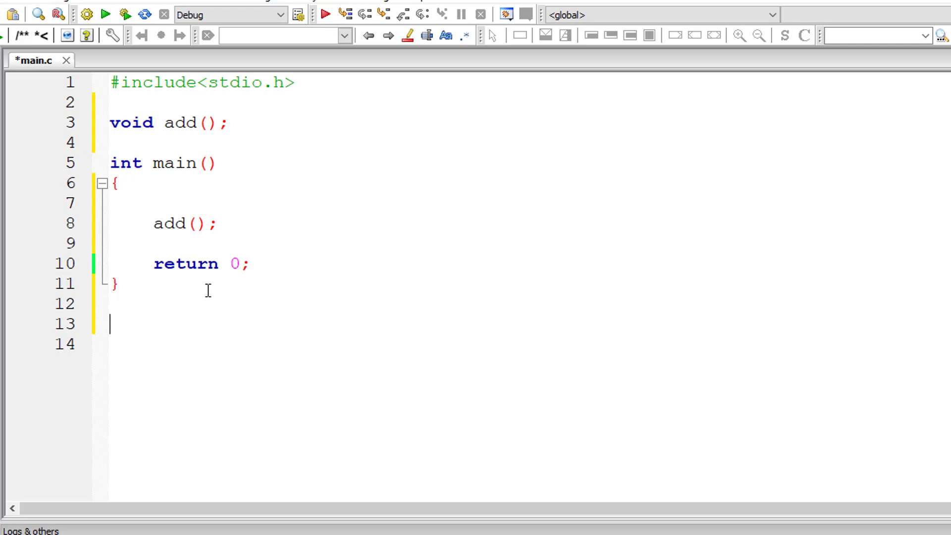
Step: Start a void add() definition below main containing int a;
type("void add(")
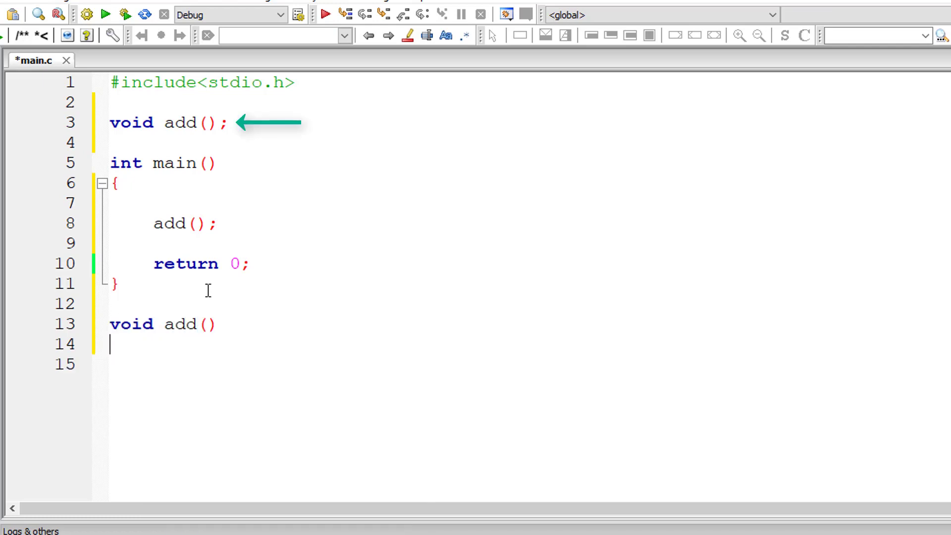
type("{")
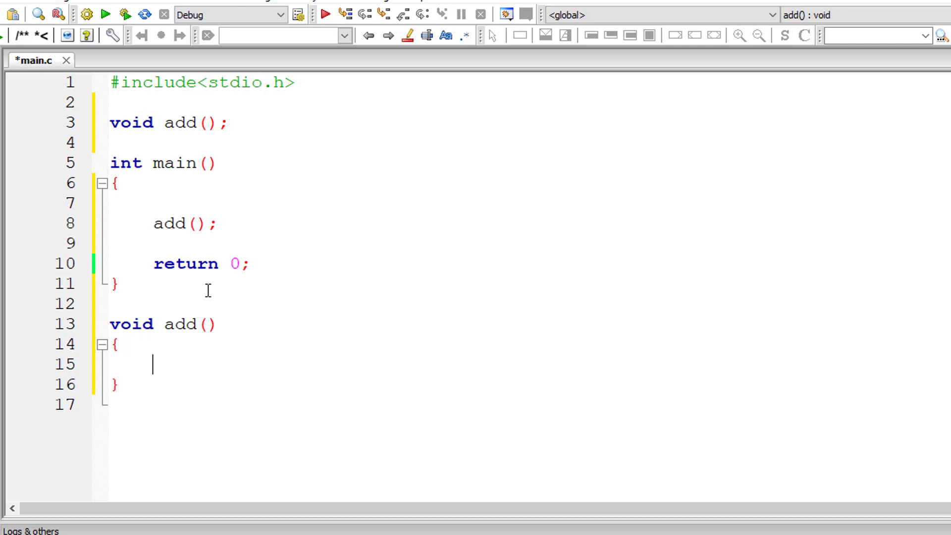
type("int a")
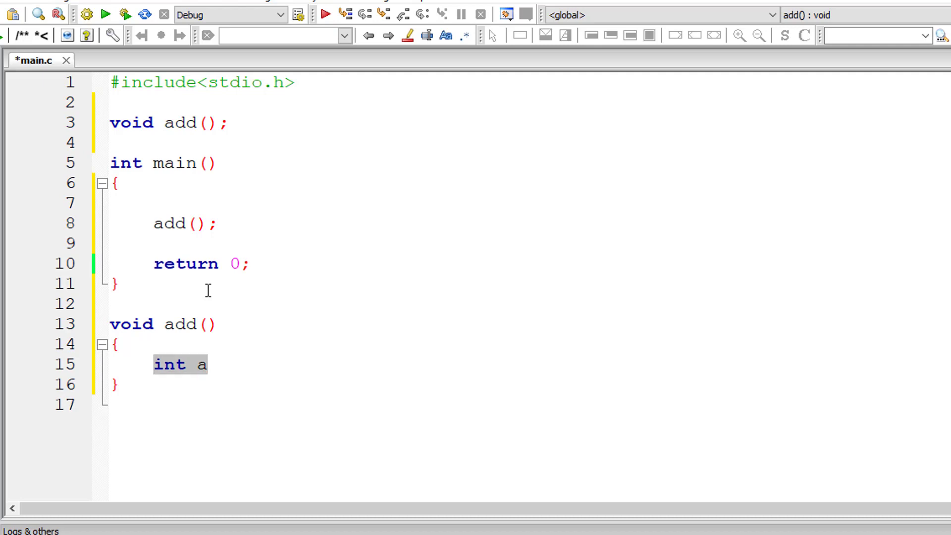
type(";")
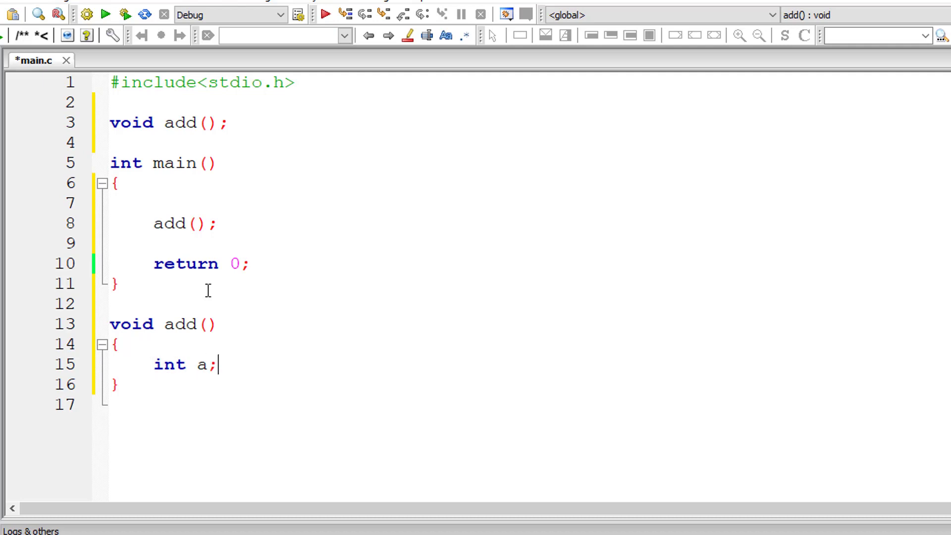
Step: Add printf(); to add, delete the unfinished return, and save main.c
type("printf();")
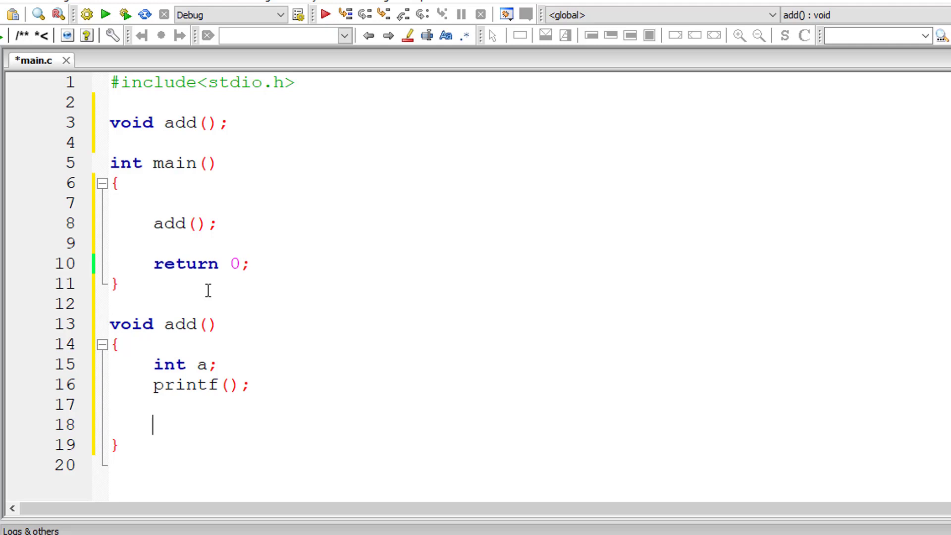
type("re")
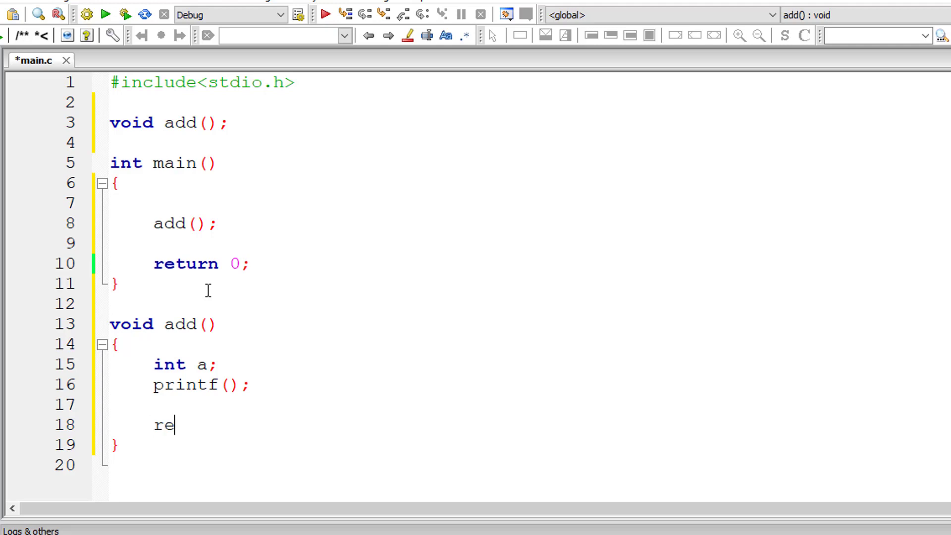
type("tu")
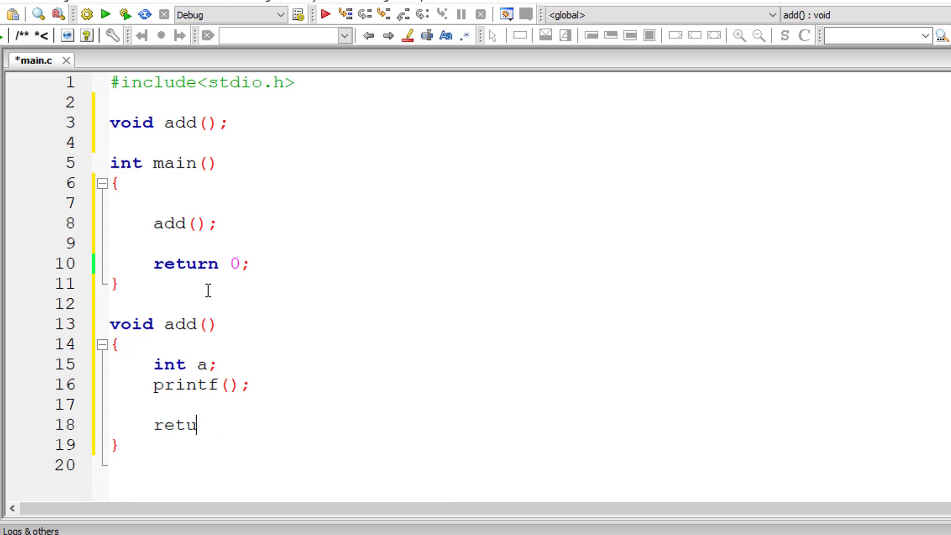
type("rn")
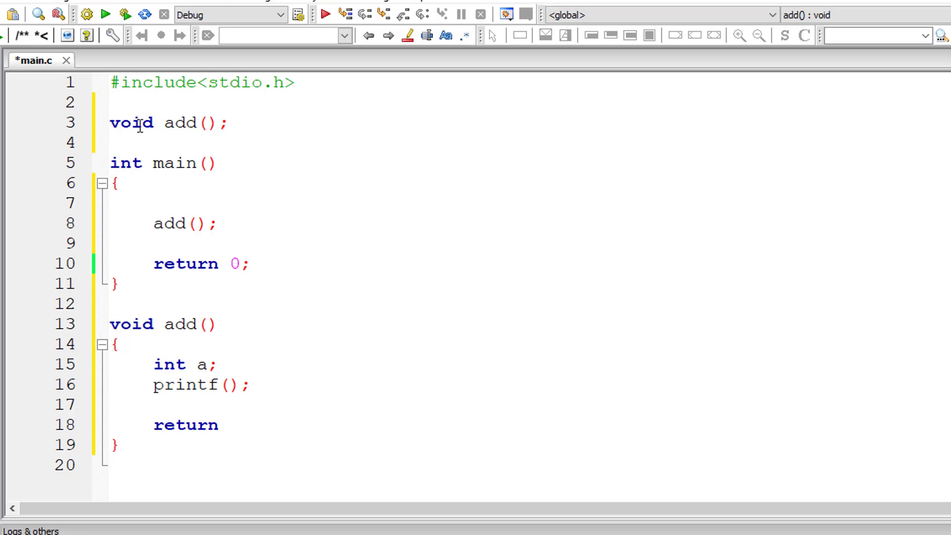
double_click(130, 324)
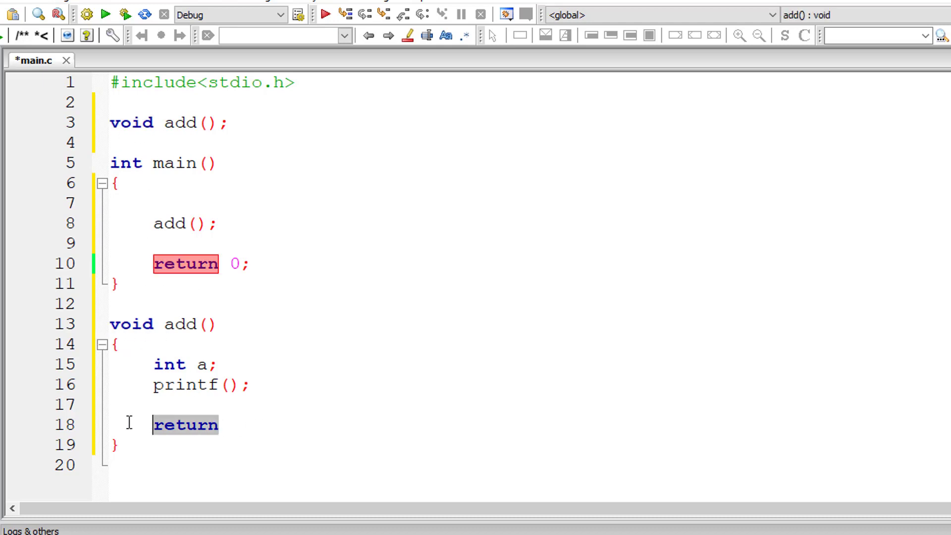
key("Delete")
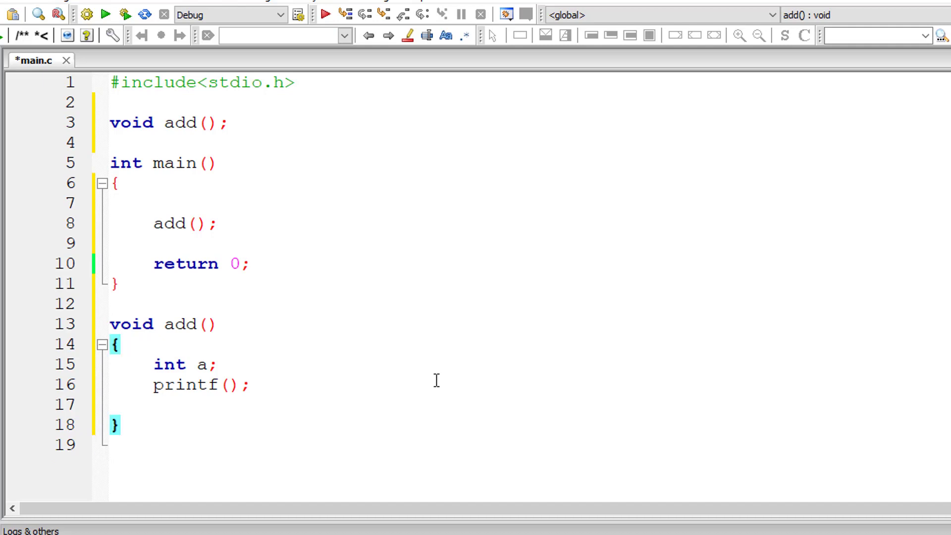
key("ctrl+s")
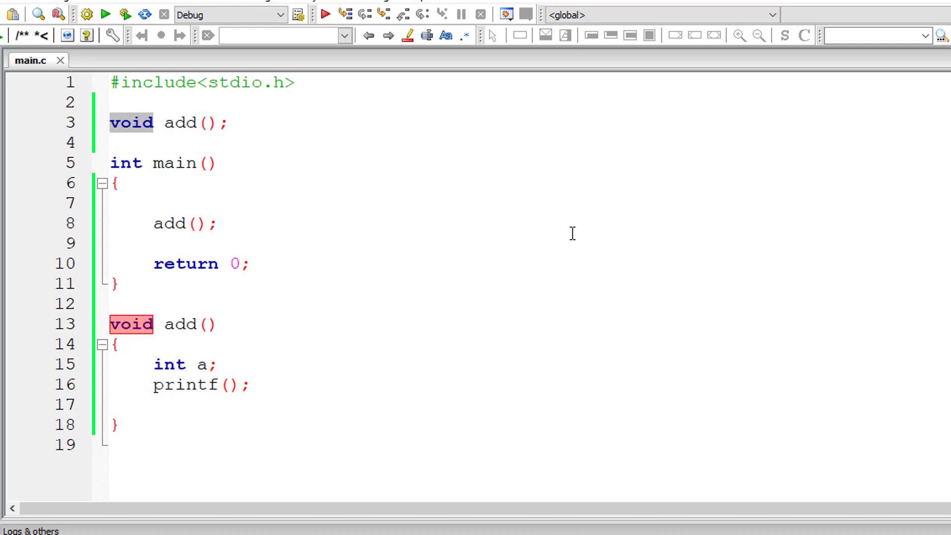
Step: Make the prototype int add(int a, int b); followed by a '// function prototype' comment
type("int")
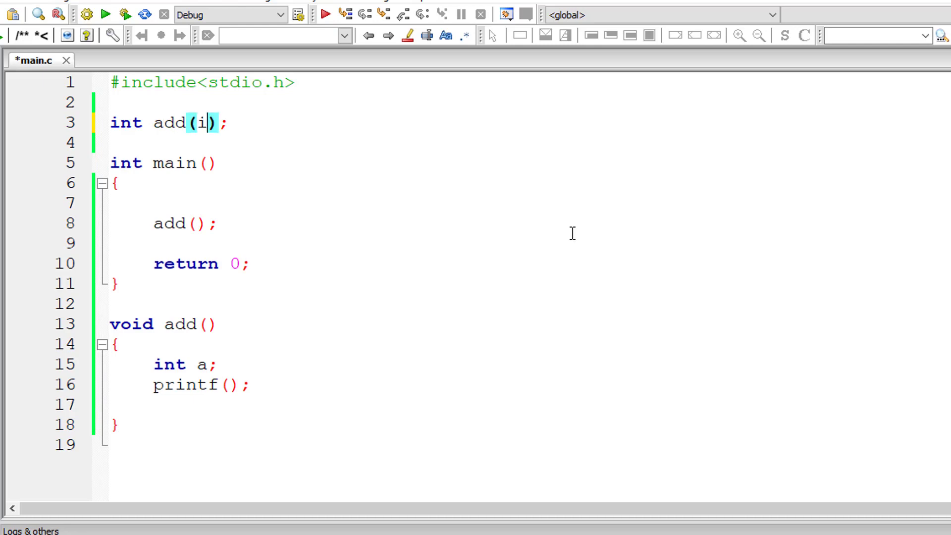
type("int, int")
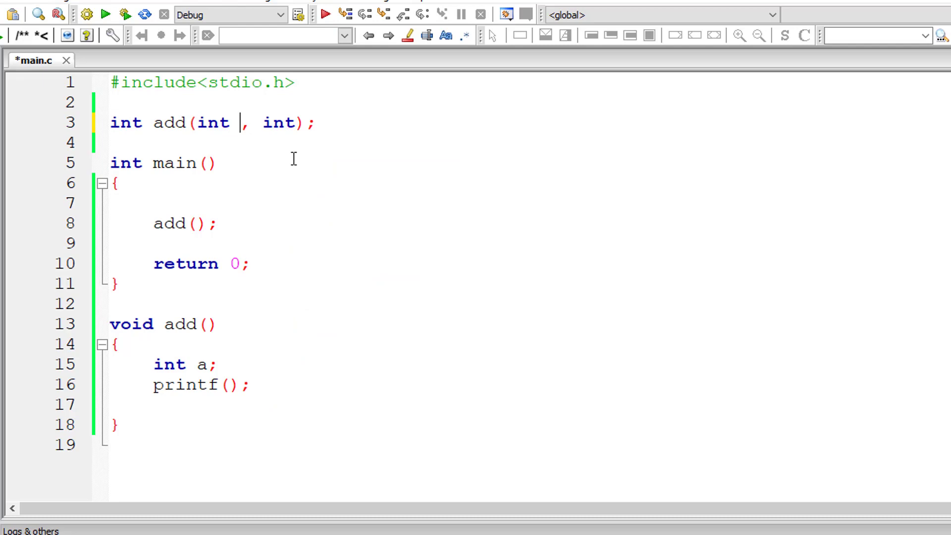
type("a")
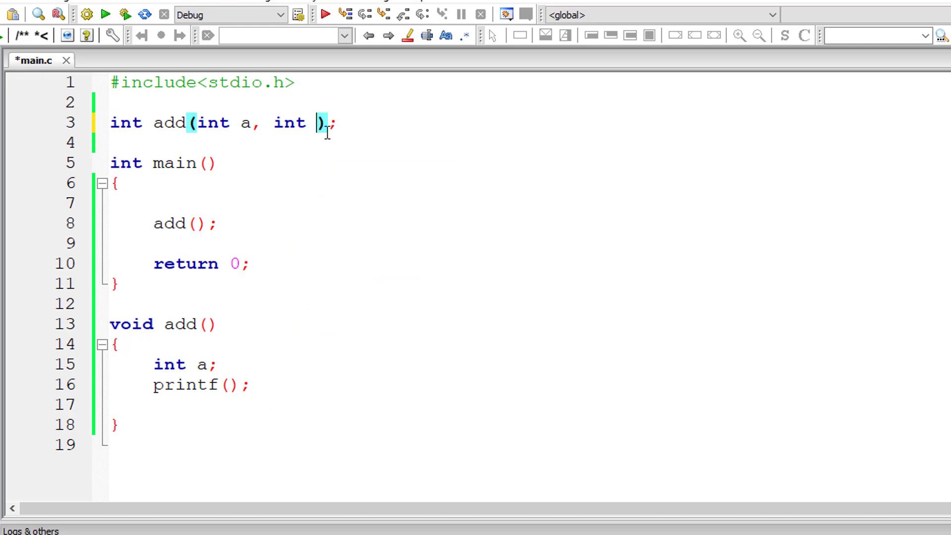
type("b")
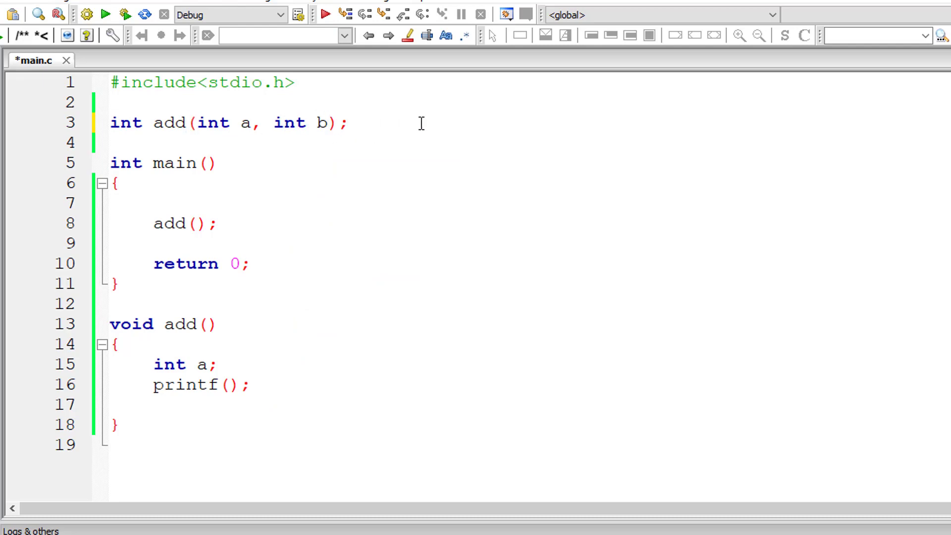
type("// function proto")
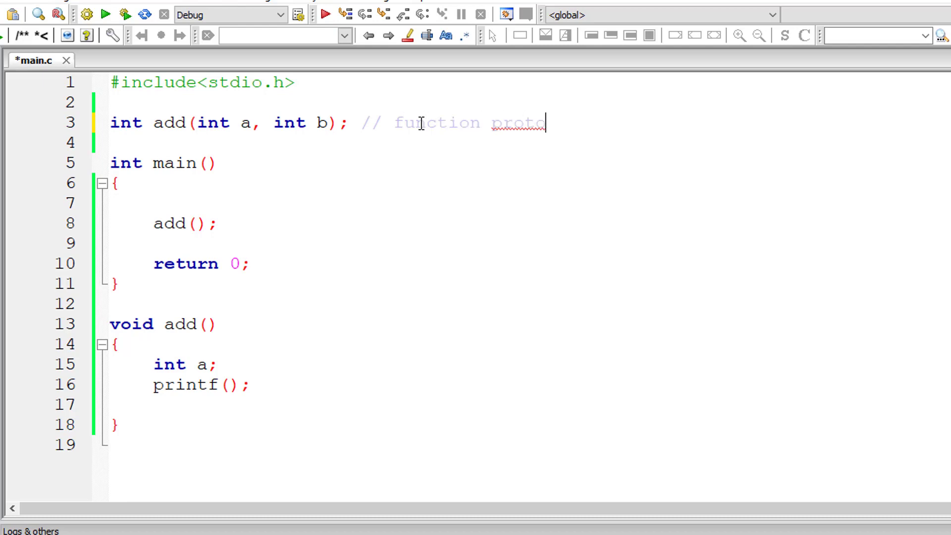
type("type")
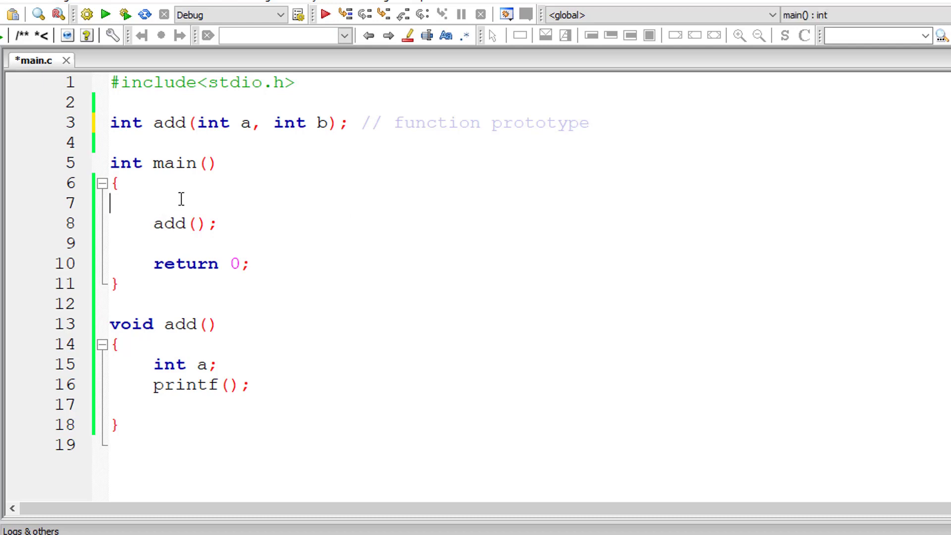
Step: Declare int a = 10, b = 20, c; in main and change the call to c = add(a, b);
type("int a,")
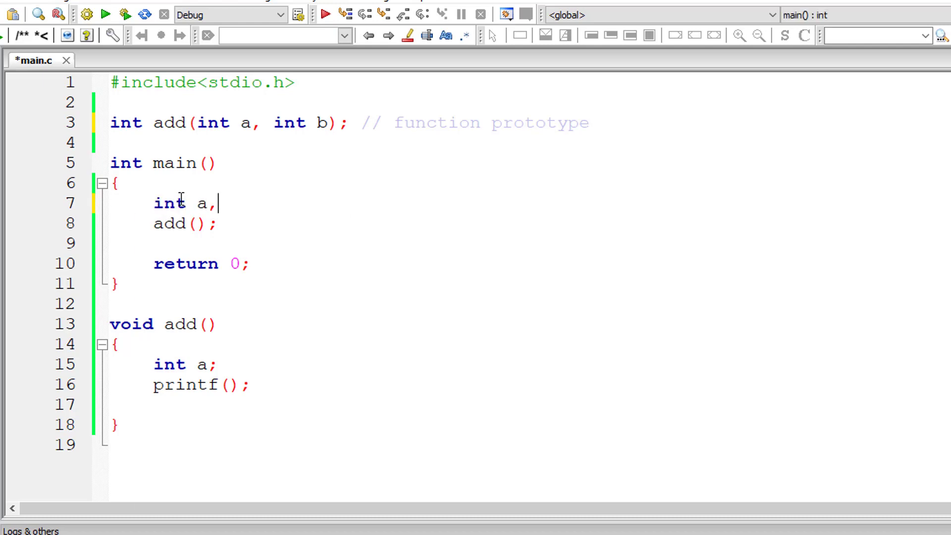
type("b;")
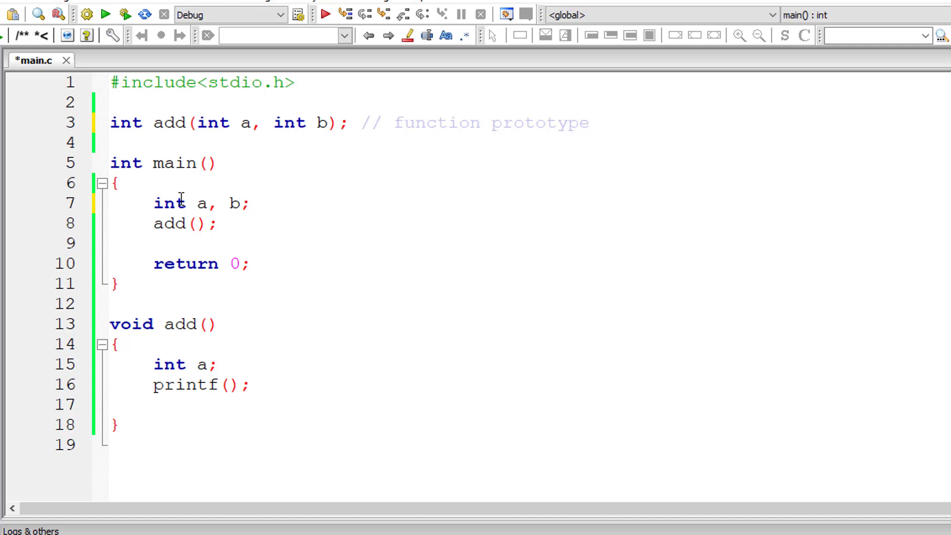
type("=")
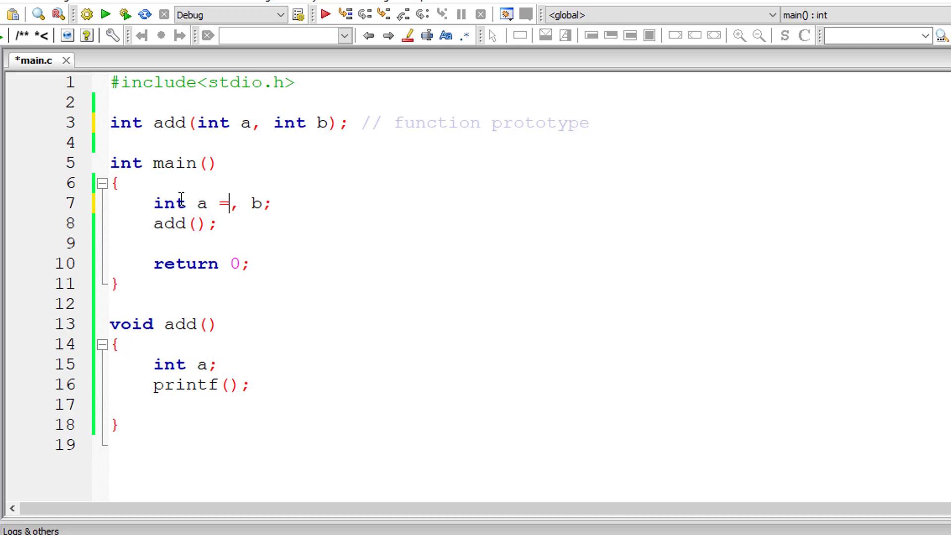
type("10")
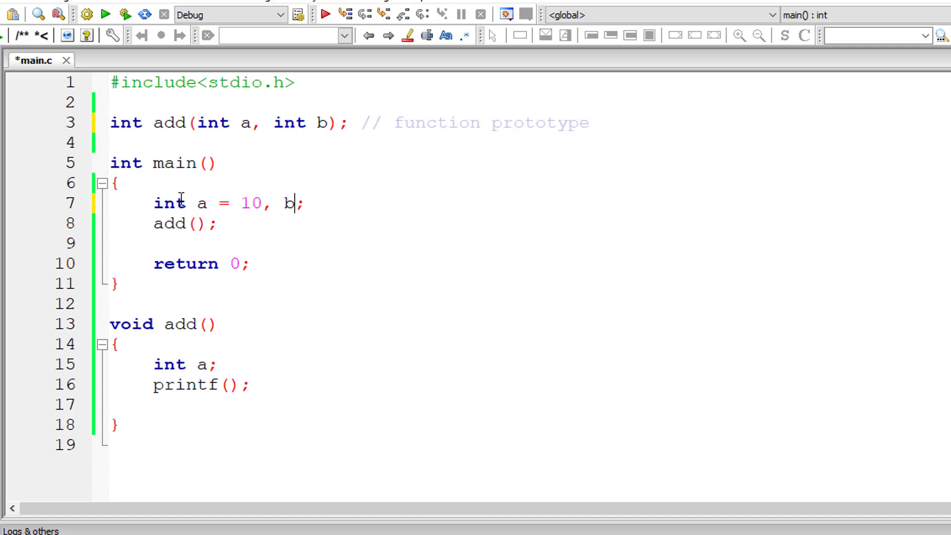
type("= 20")
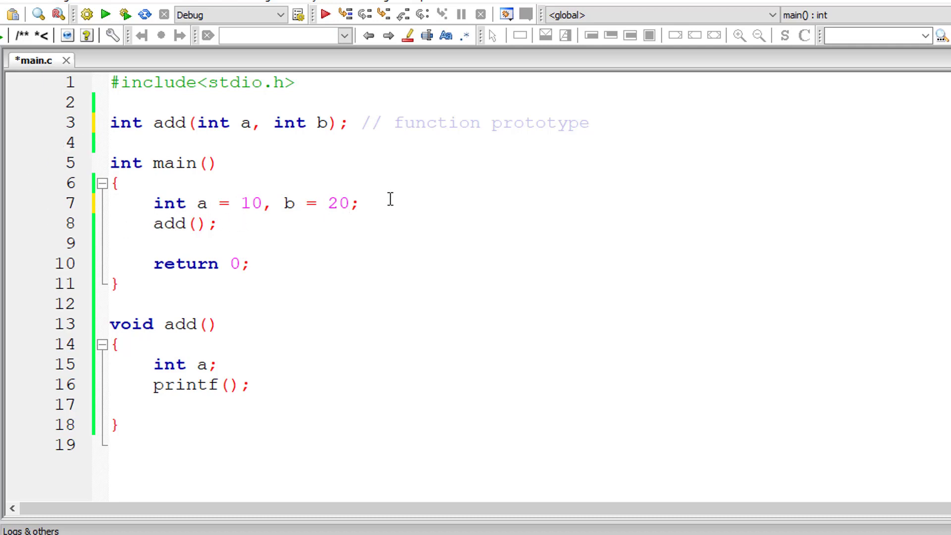
type(", c")
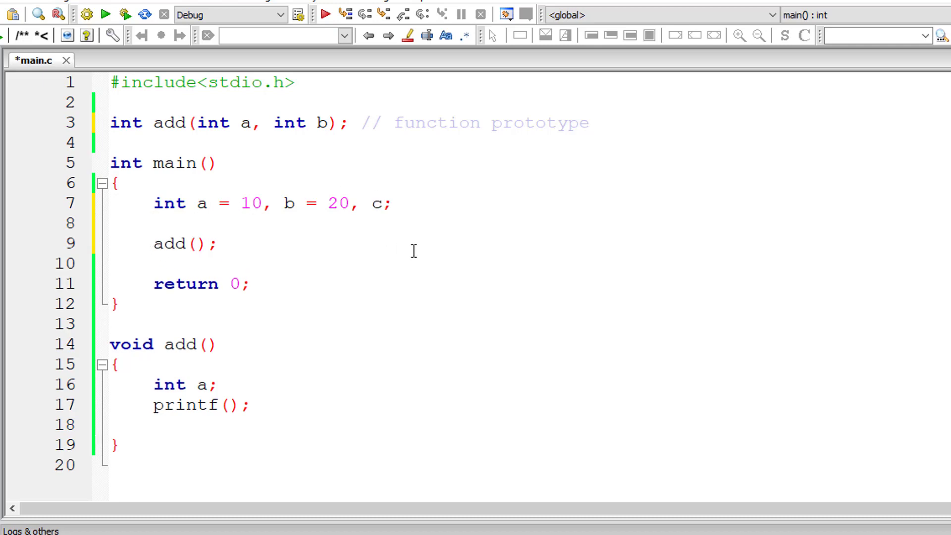
type("c =")
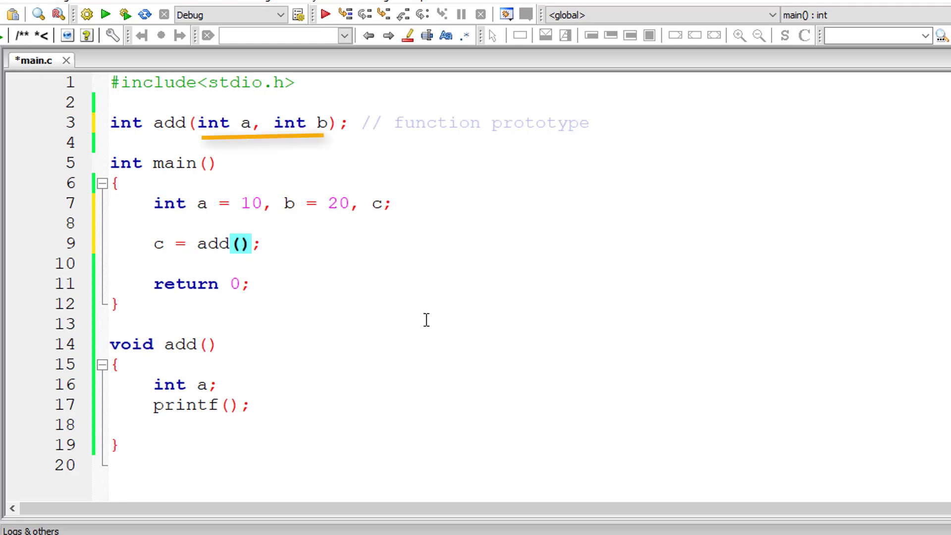
type("a, b")
left_click(163, 345)
type("nt")
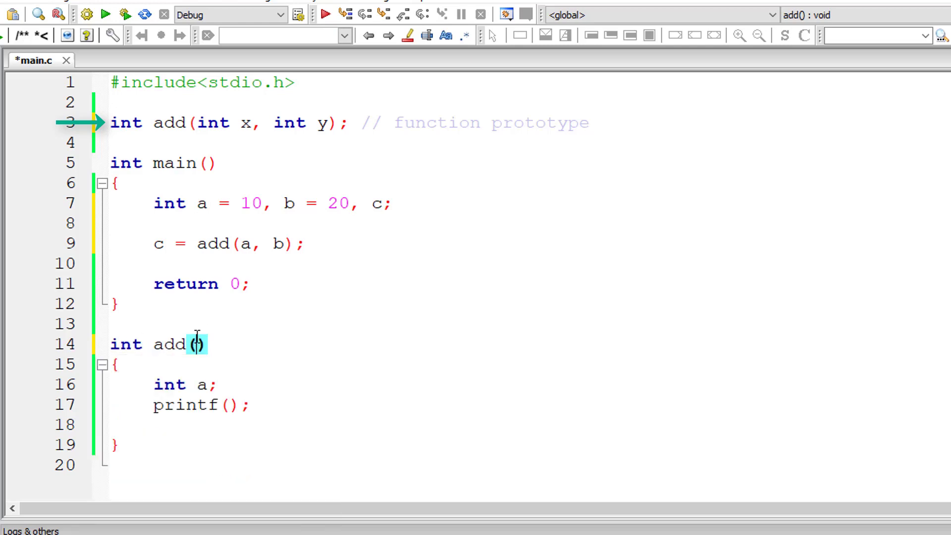
Step: Change the definition header to int add(int i, int j)
type("int")
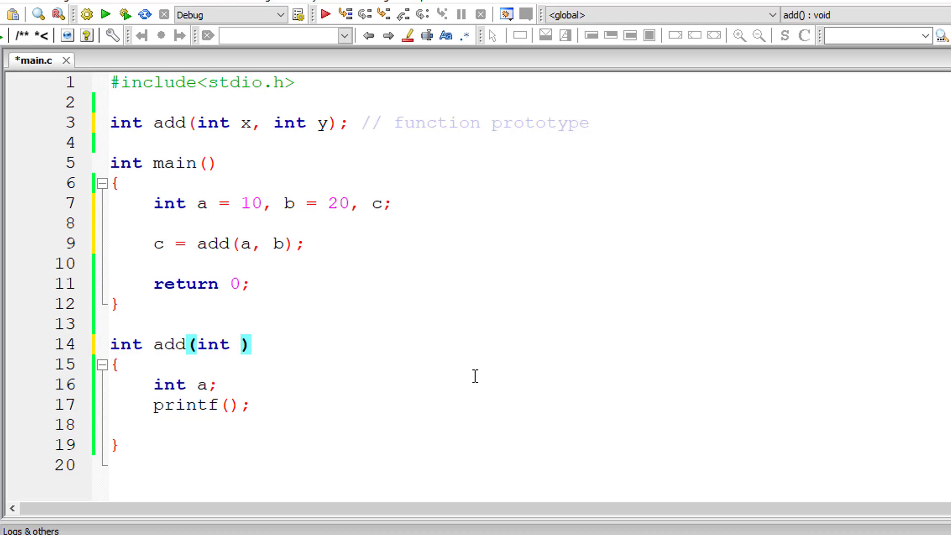
type("i")
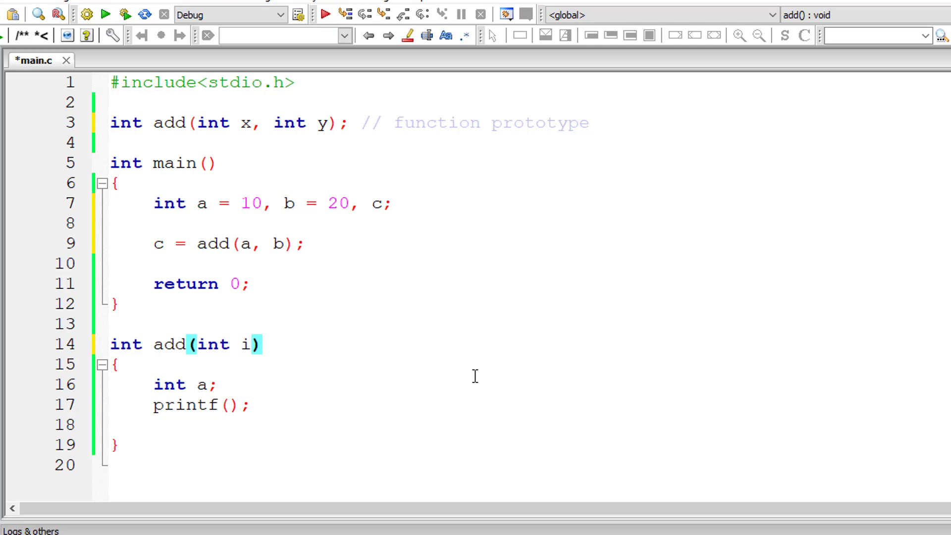
type(", int j")
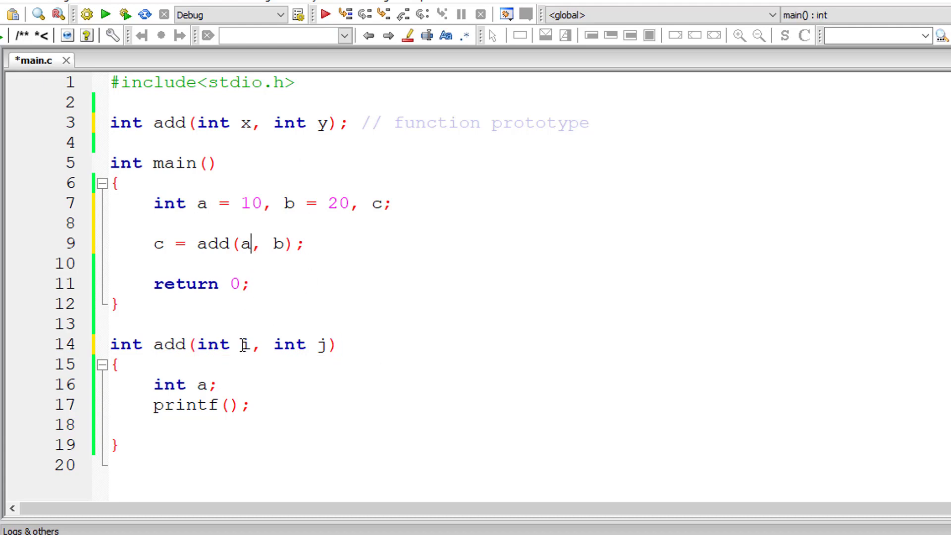
left_click(164, 384)
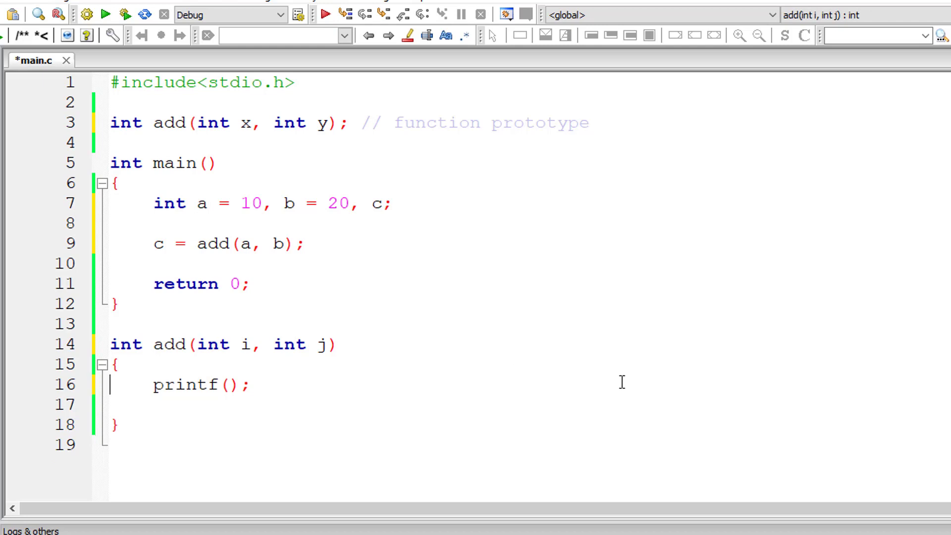
Step: Replace add's int a; and printf(); lines with return(i+j); and save main.c
key("Backspace")
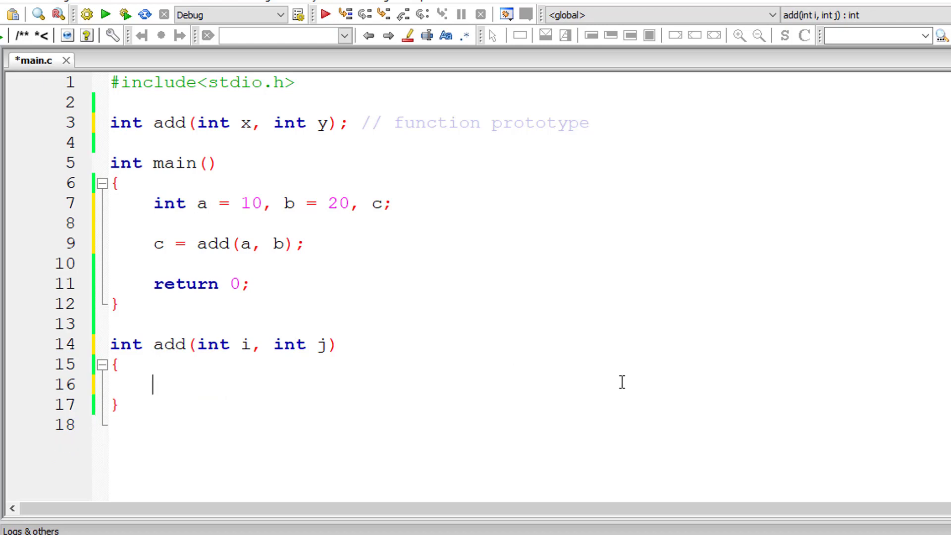
type("return(")
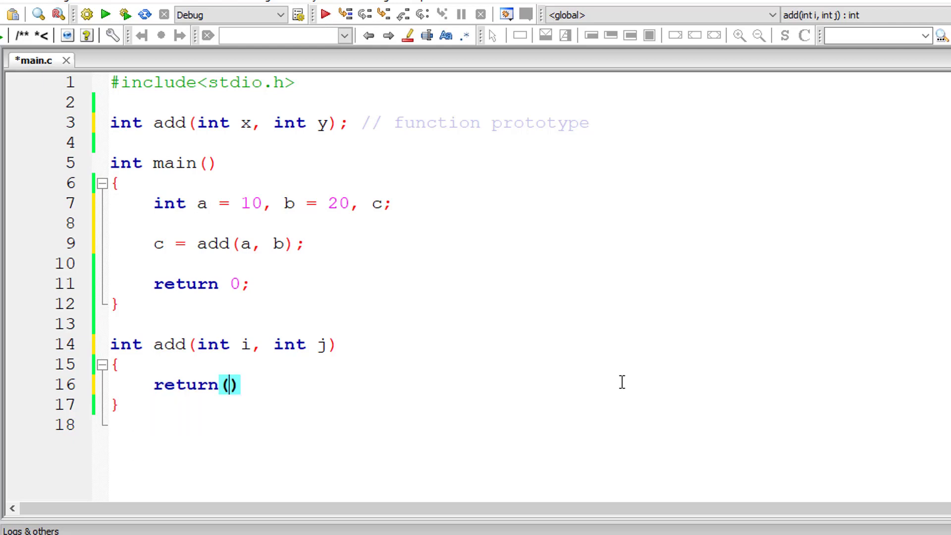
type("i+")
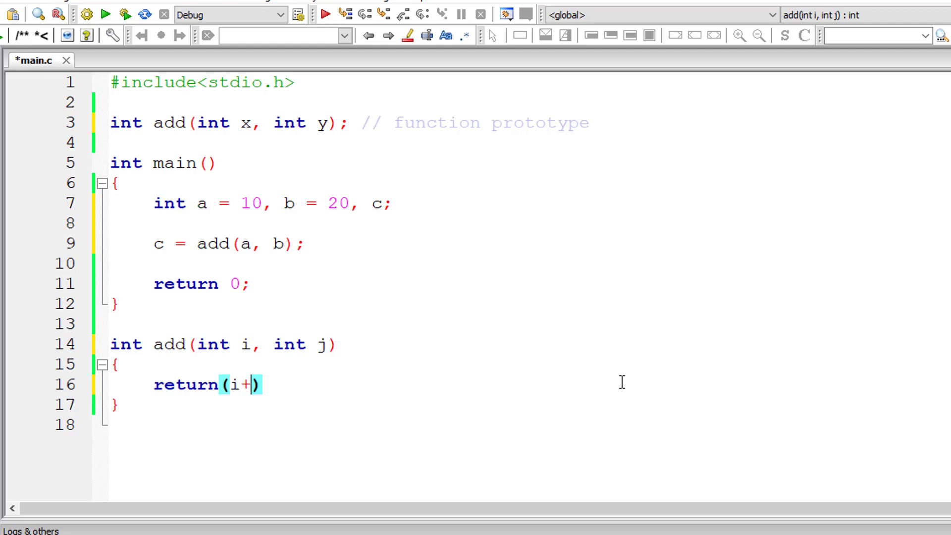
type("j);")
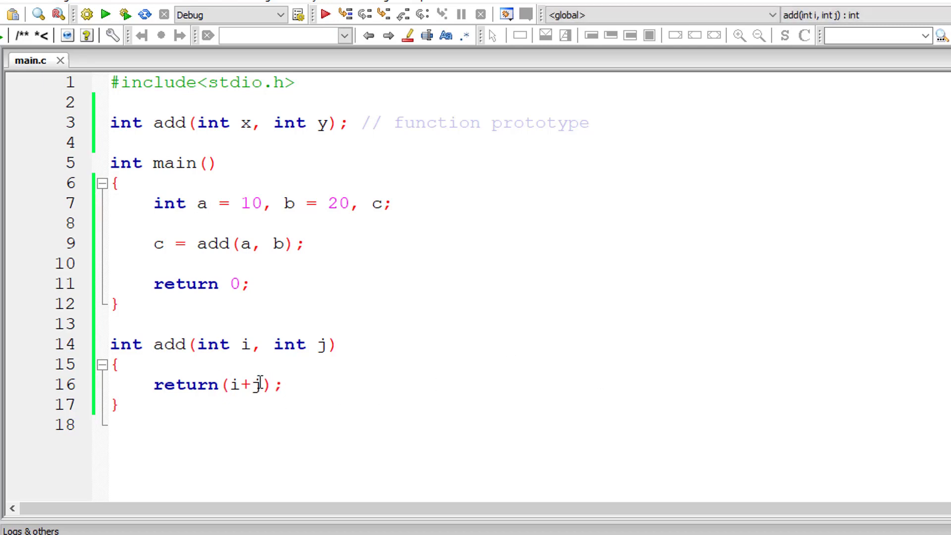
mouse_move(247, 244)
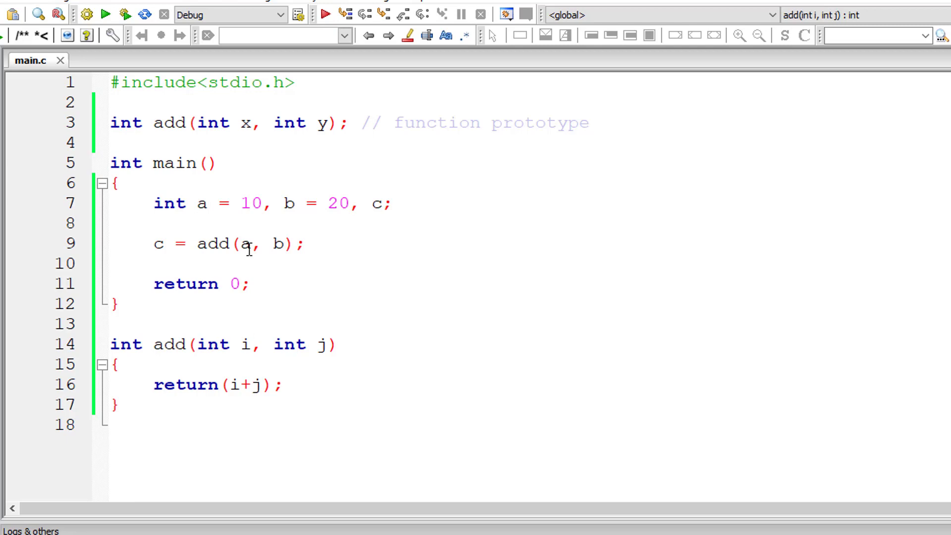
left_click(241, 344)
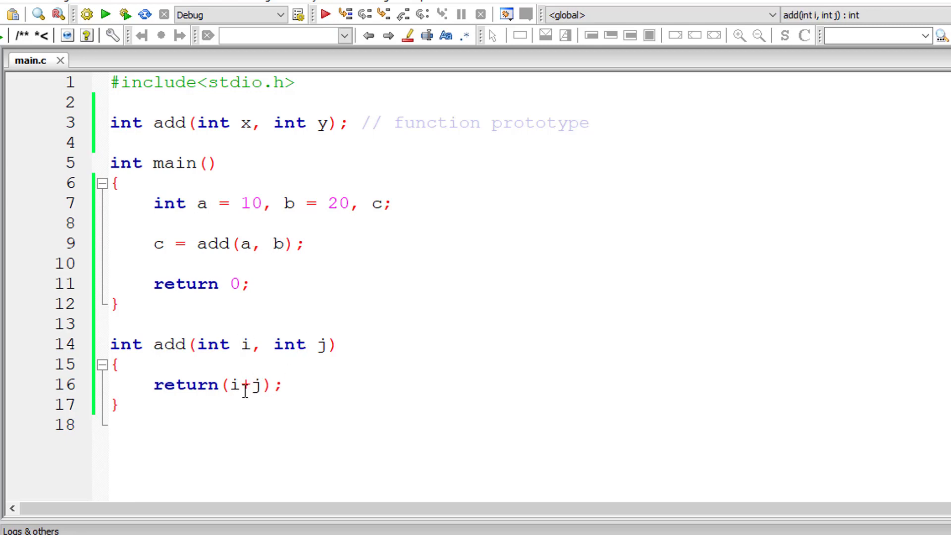
left_click(162, 243)
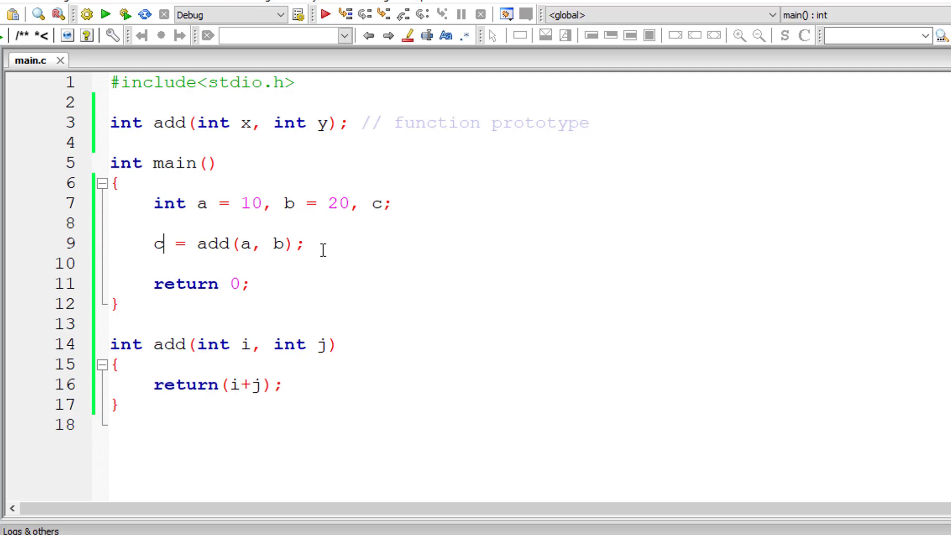
Step: Write printf("Addition of %d and %d is %d\n", a, b, c) in main
type("printf(\"A")
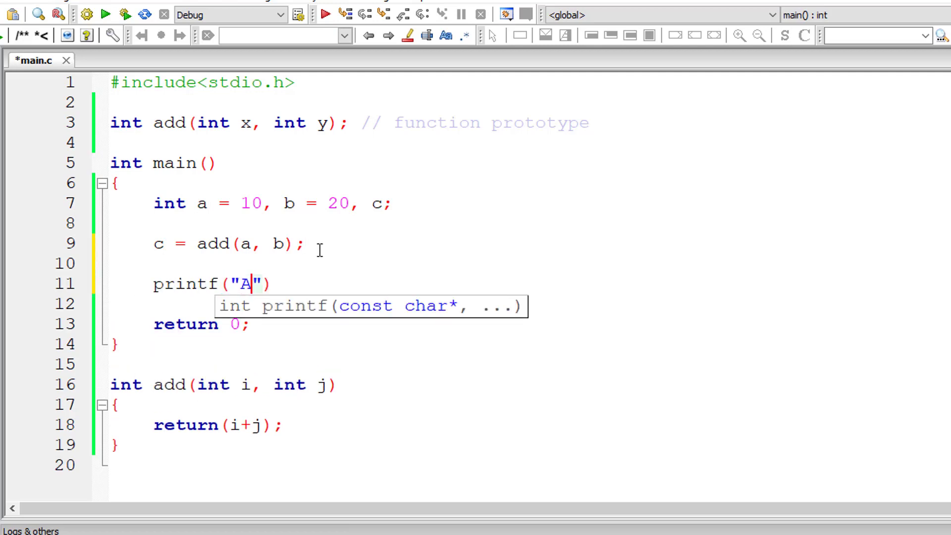
type("ddition o")
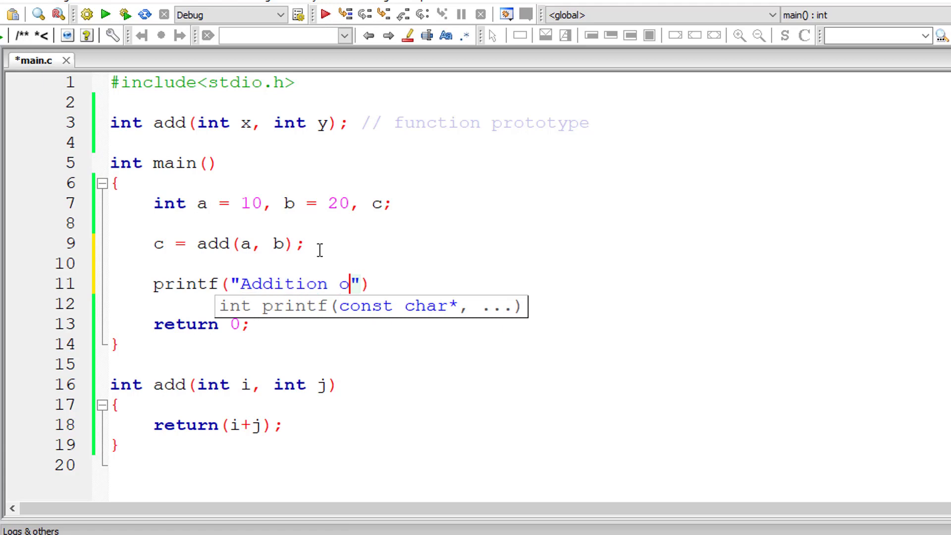
type("f %d and")
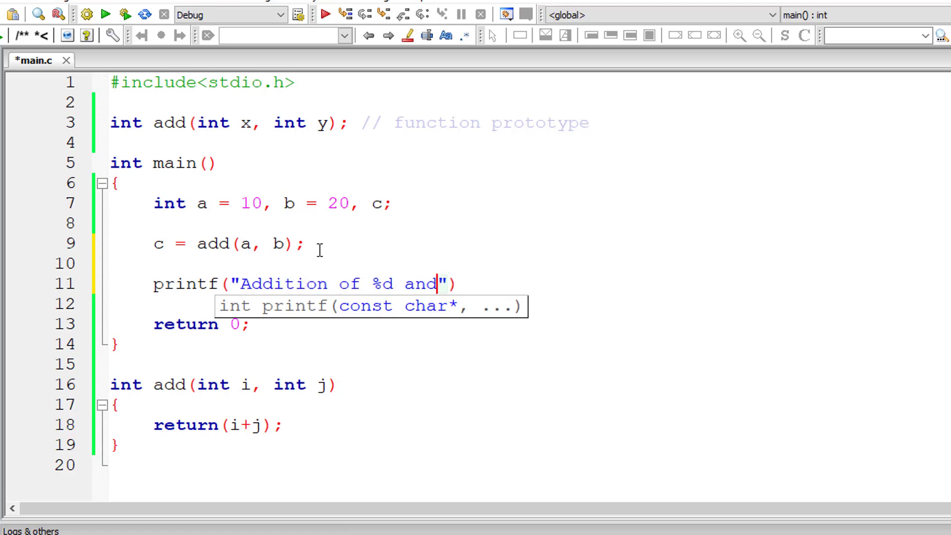
type("%d is")
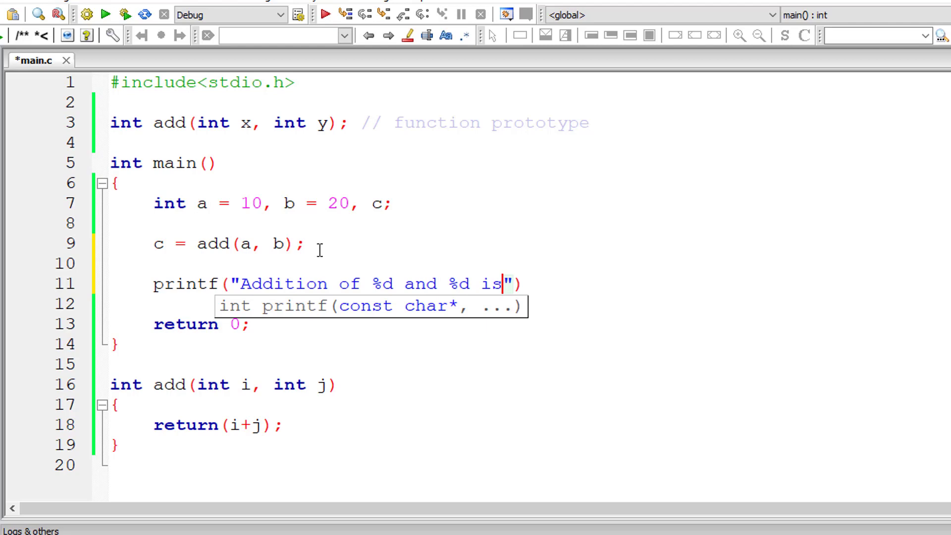
type("%d")
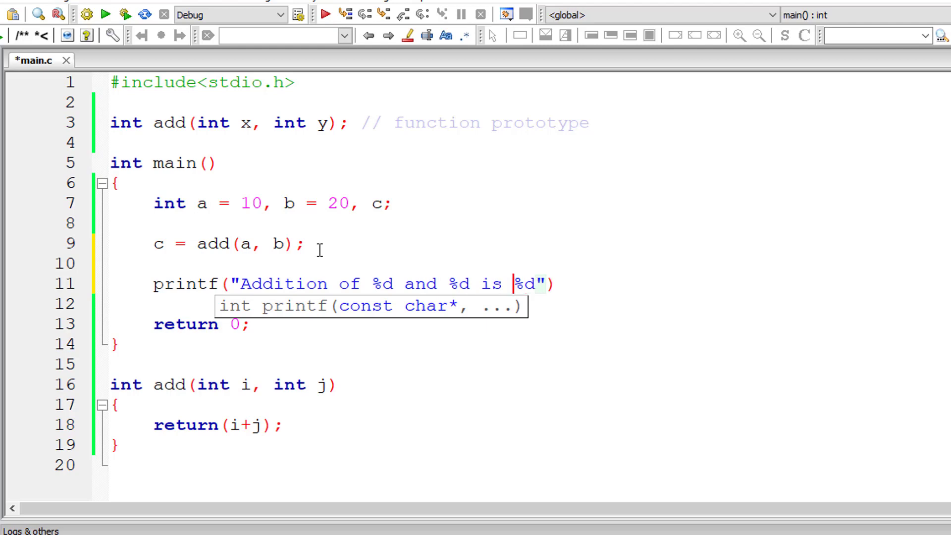
type("\\n")
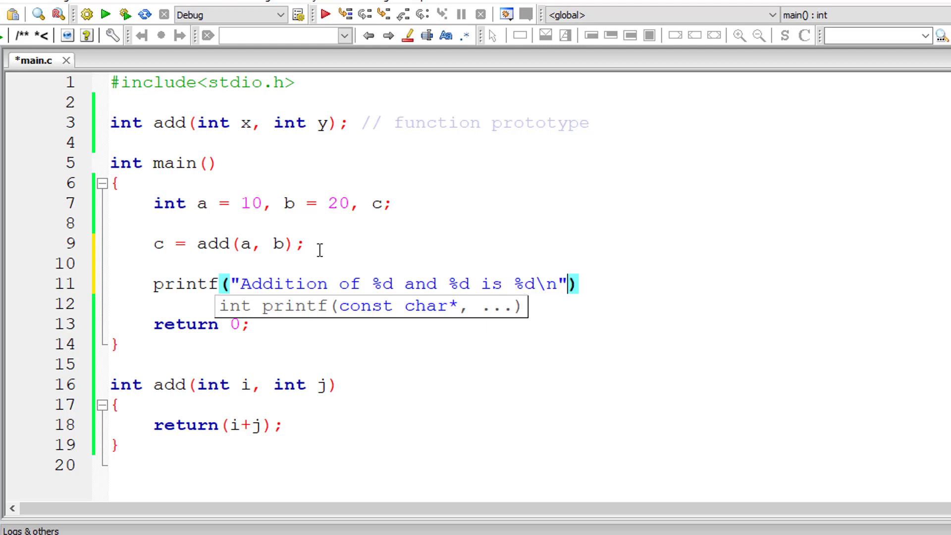
type(", a,")
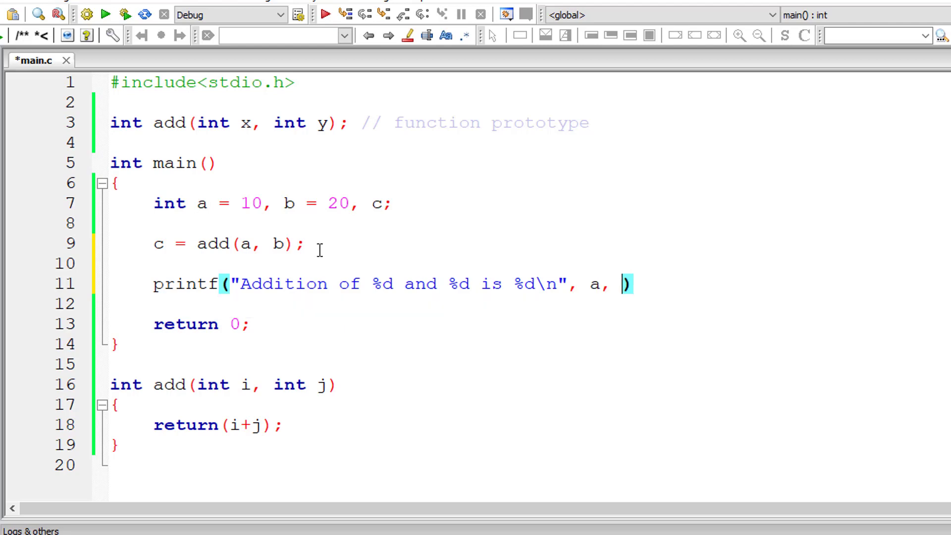
type("b, c")
left_click(527, 243)
type(" // f")
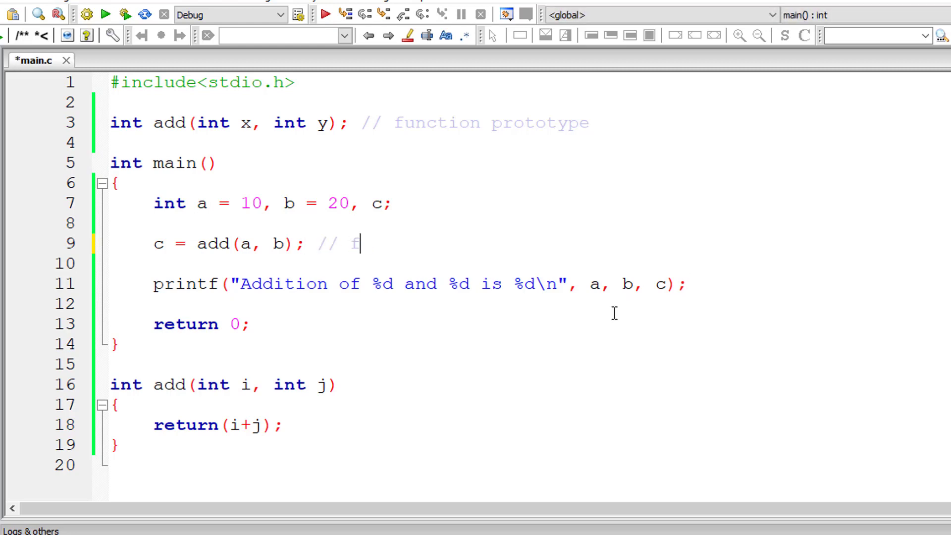
Step: Comment the call '// function call', label add '//function definition', and save main.c
type("unction cal")
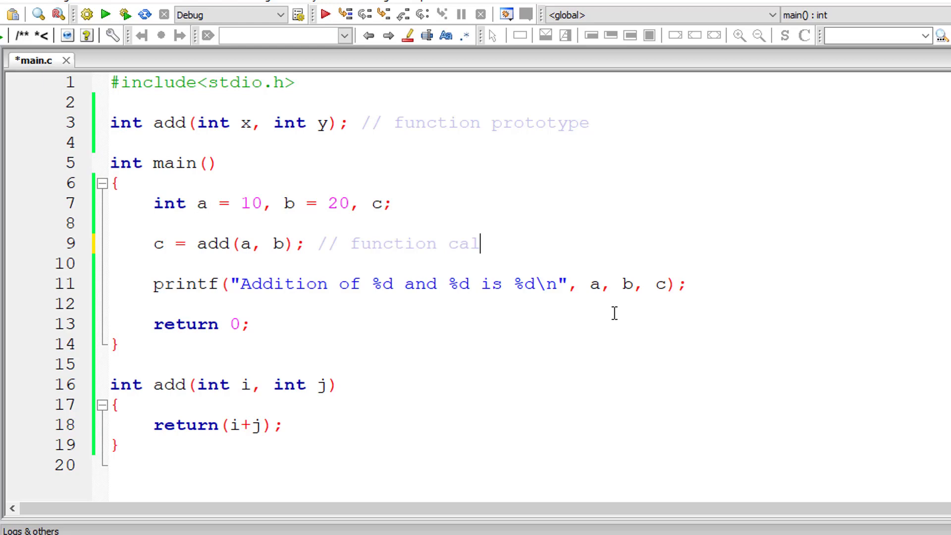
left_click(340, 384)
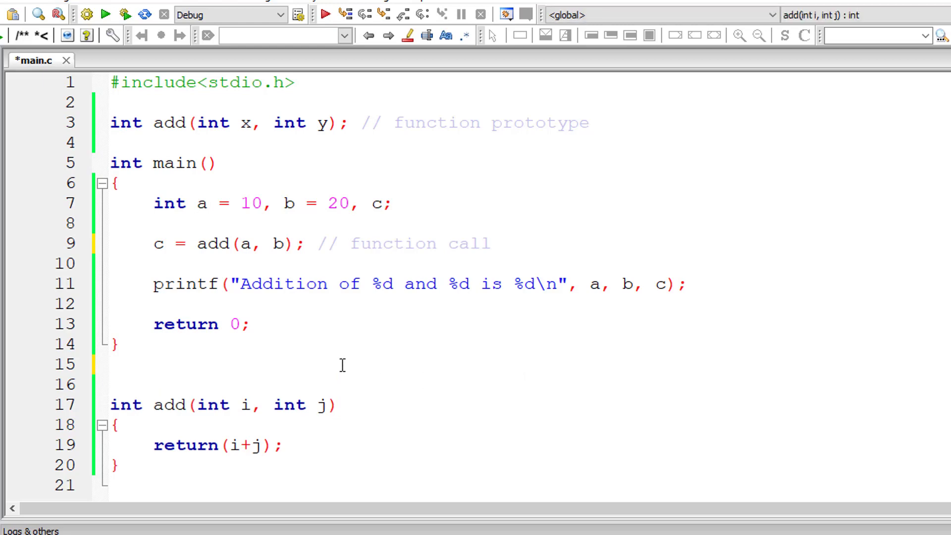
type("//func")
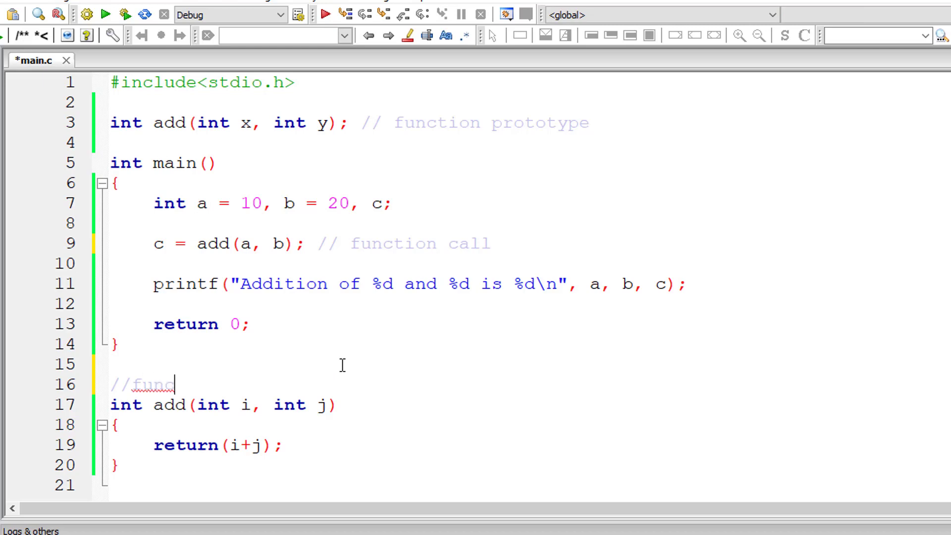
type("tion defini")
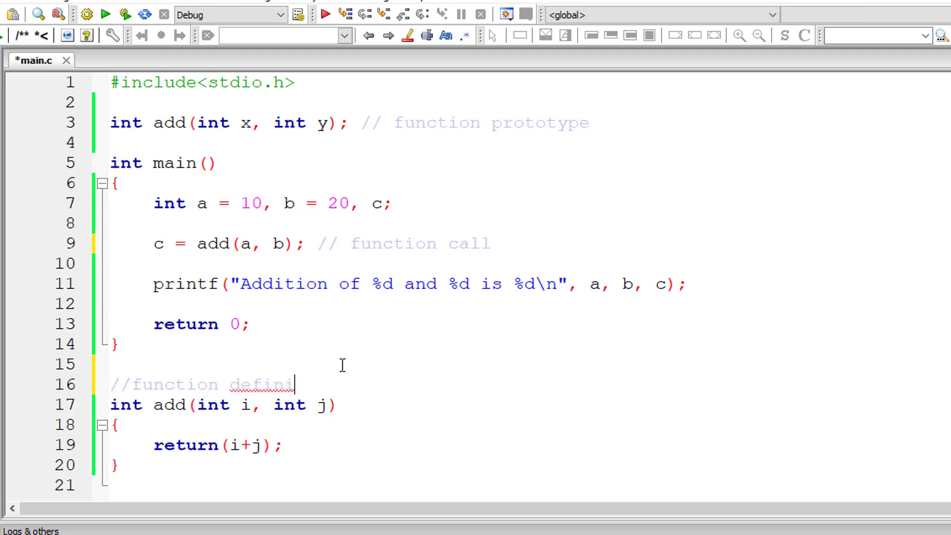
type("tion")
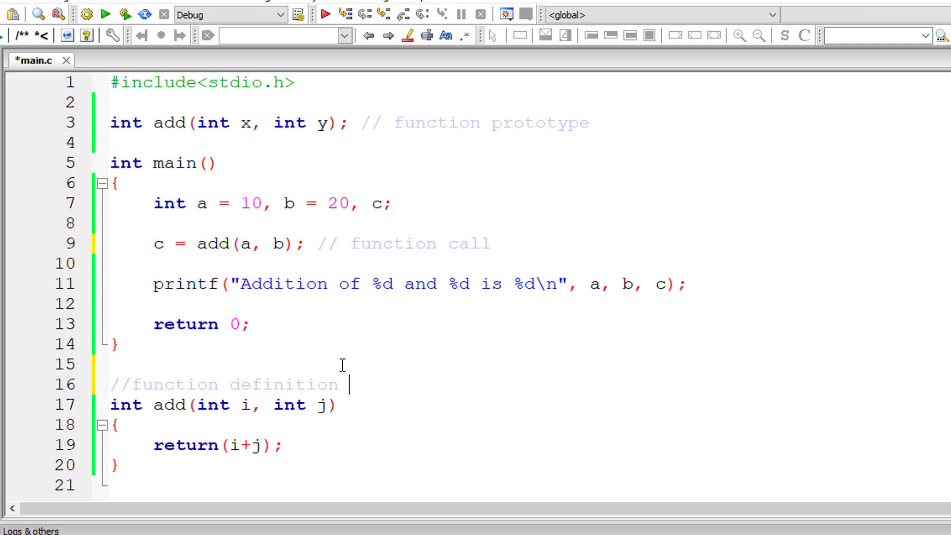
key("ctrl+s")
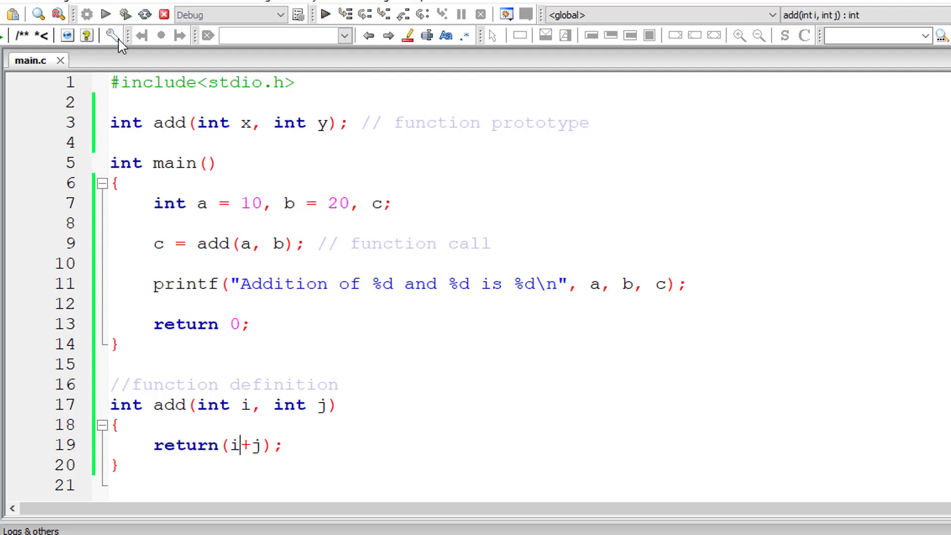
Step: Strip x and y from the prototype, leaving int add(int, int), then run
left_click(105, 15)
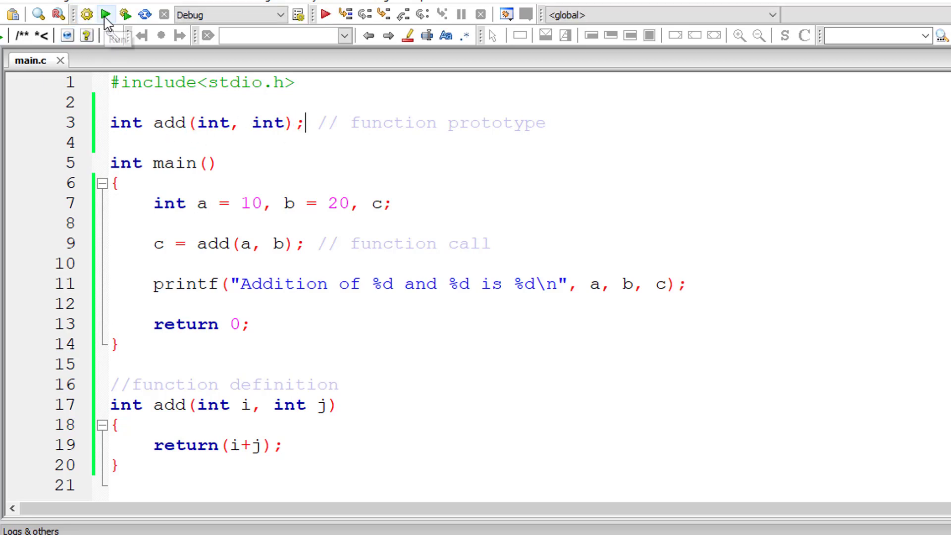
left_click(106, 14)
type(", ")
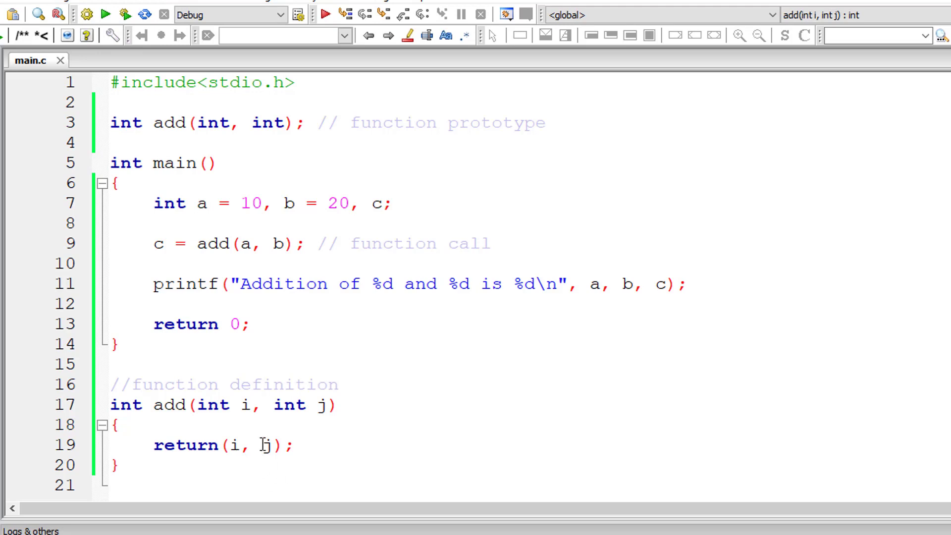
Step: Insert + between i and j so add returns (i+j) again
type("+")
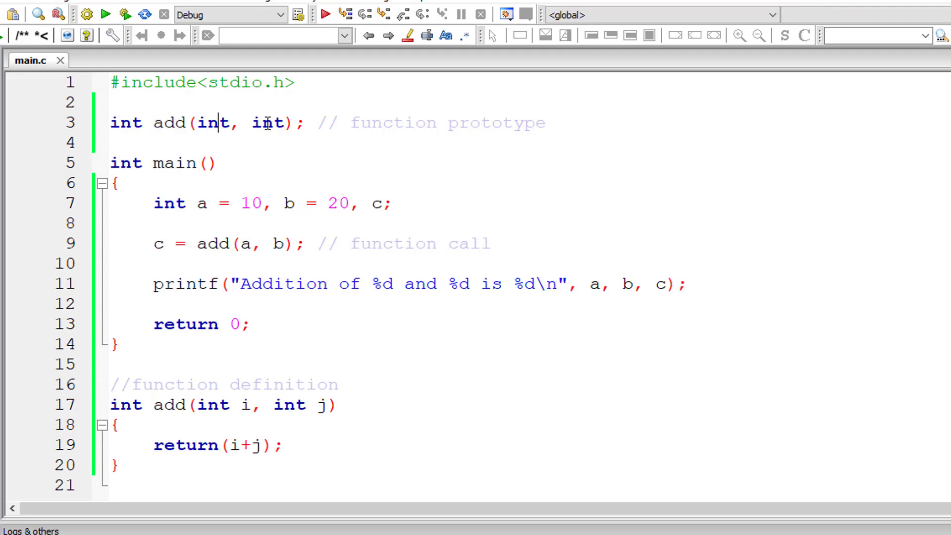
left_click(273, 244)
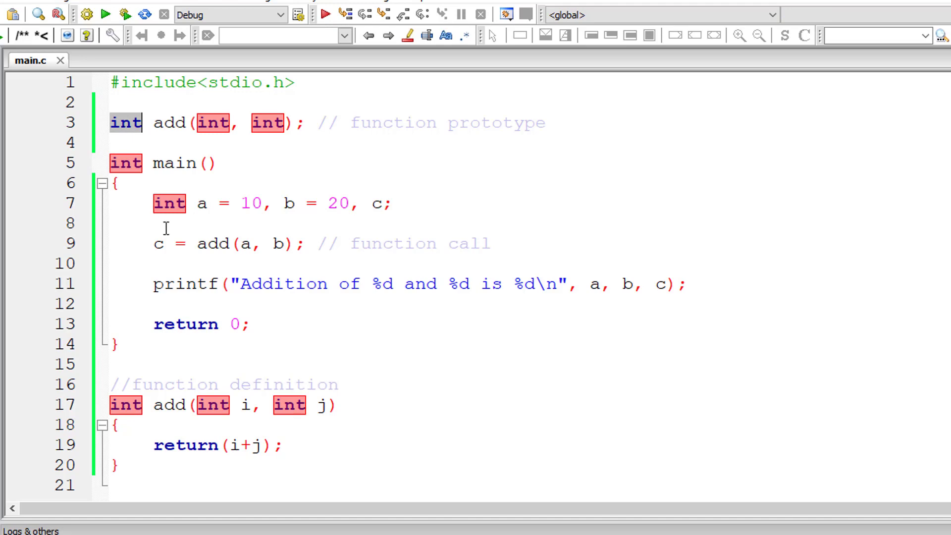
left_click(159, 244)
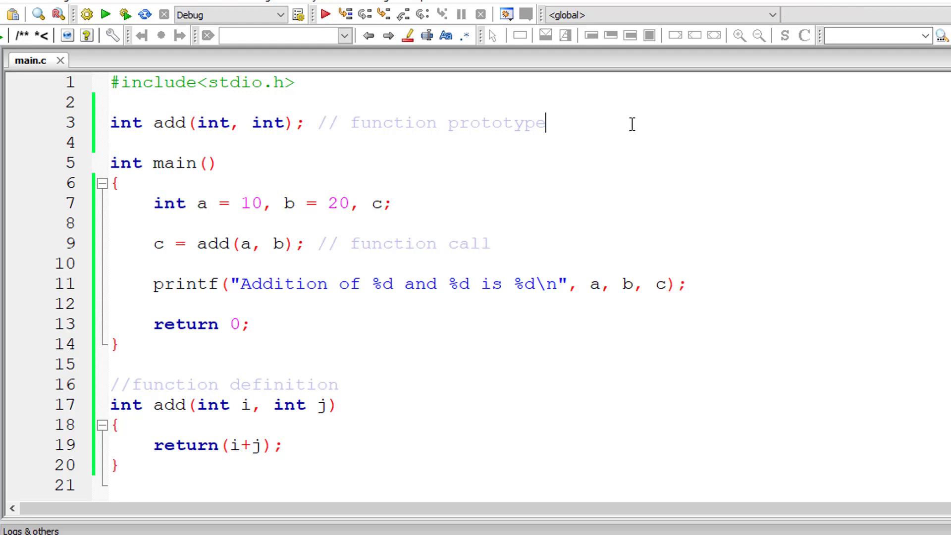
Step: Type void add();, void add(float); and double add(); on separate lines below the prototype
type("v")
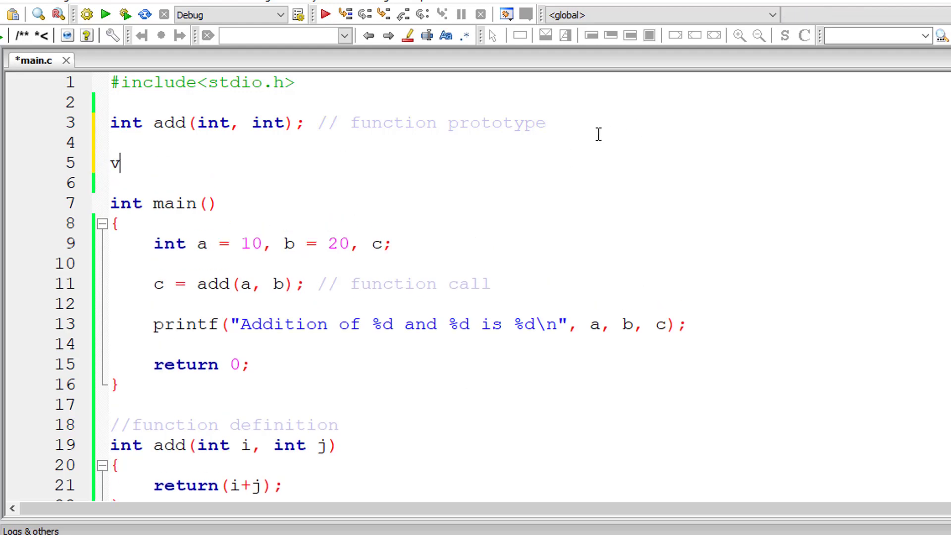
type("oid add();")
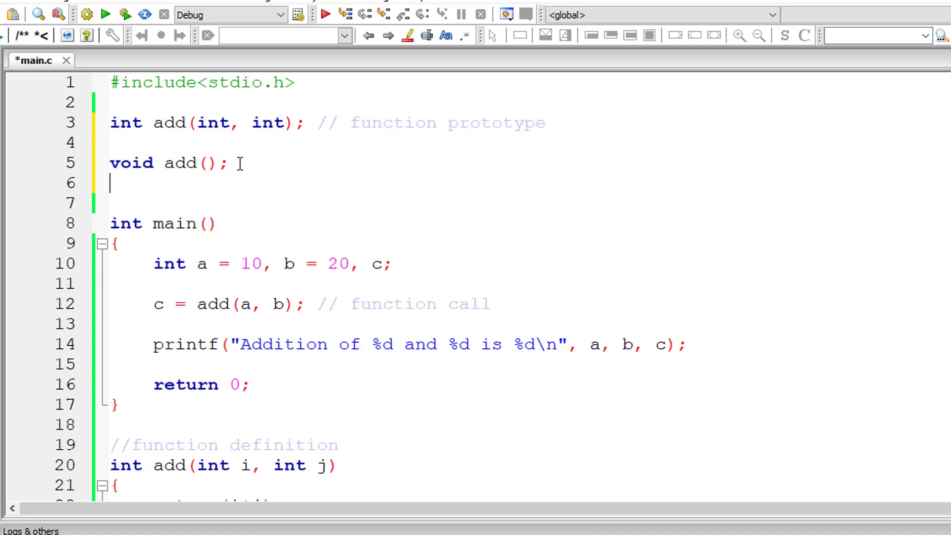
type("void add(")
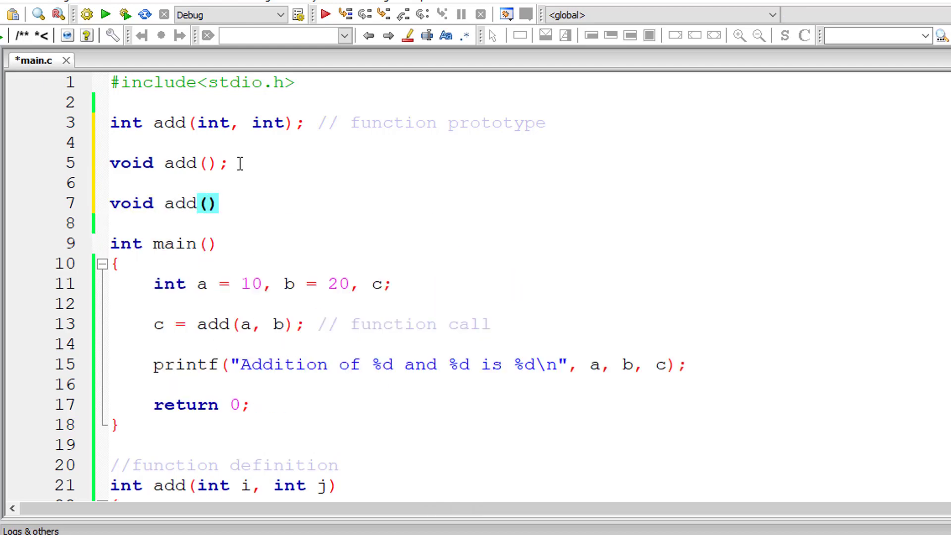
type(";")
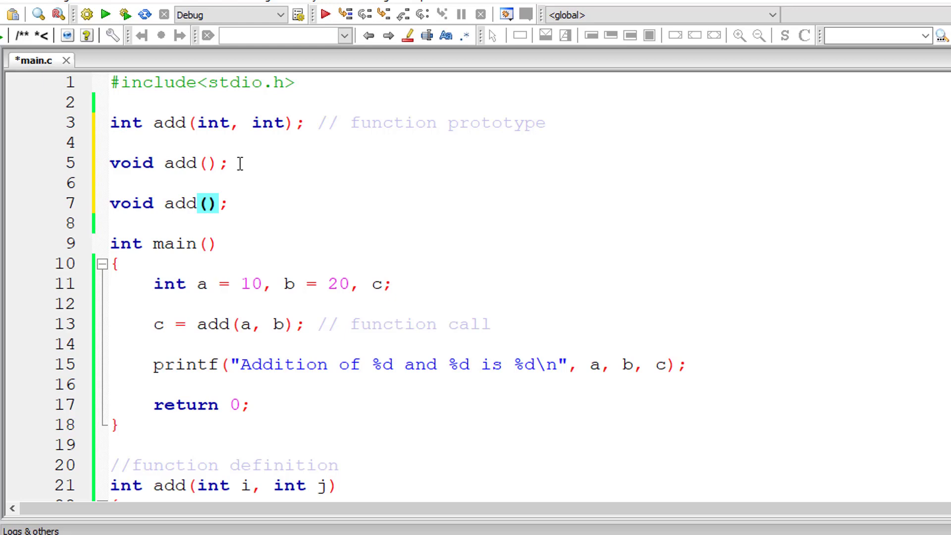
type("float")
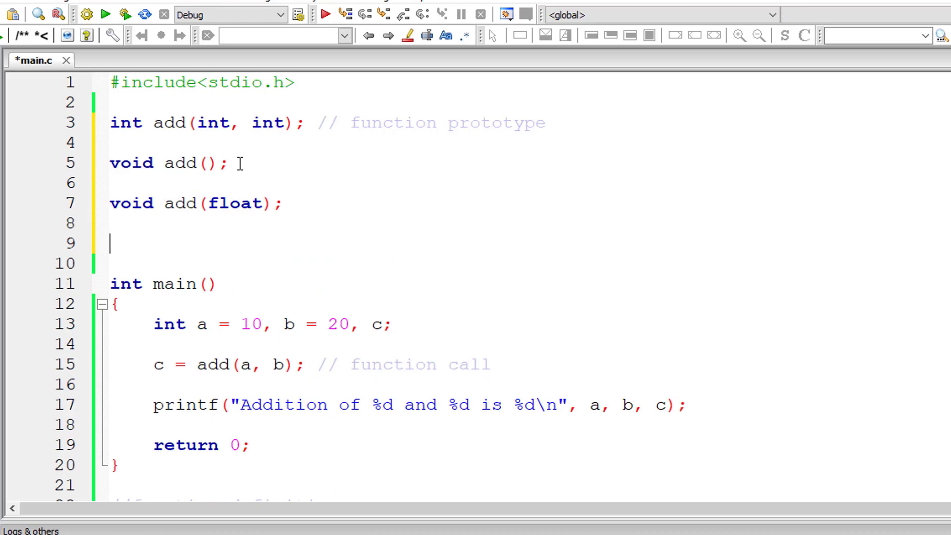
type("double")
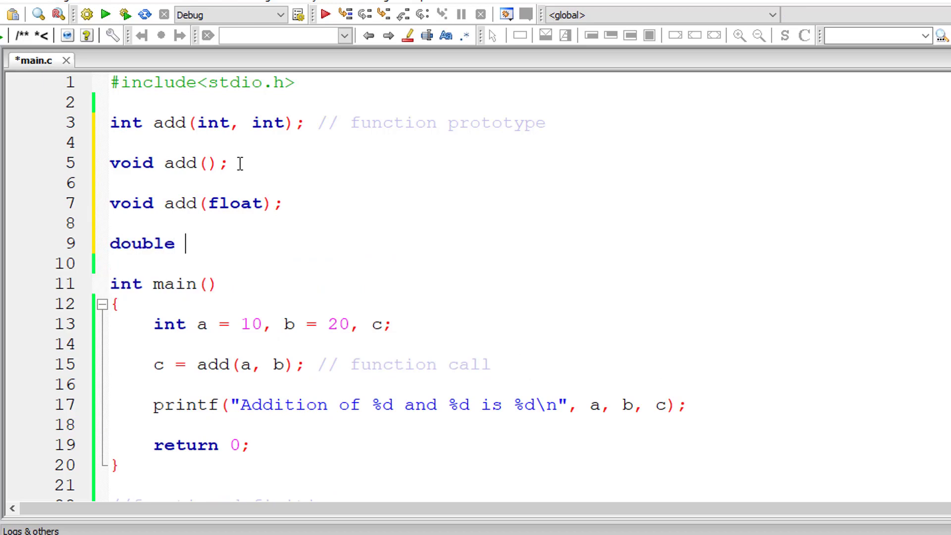
type("add();")
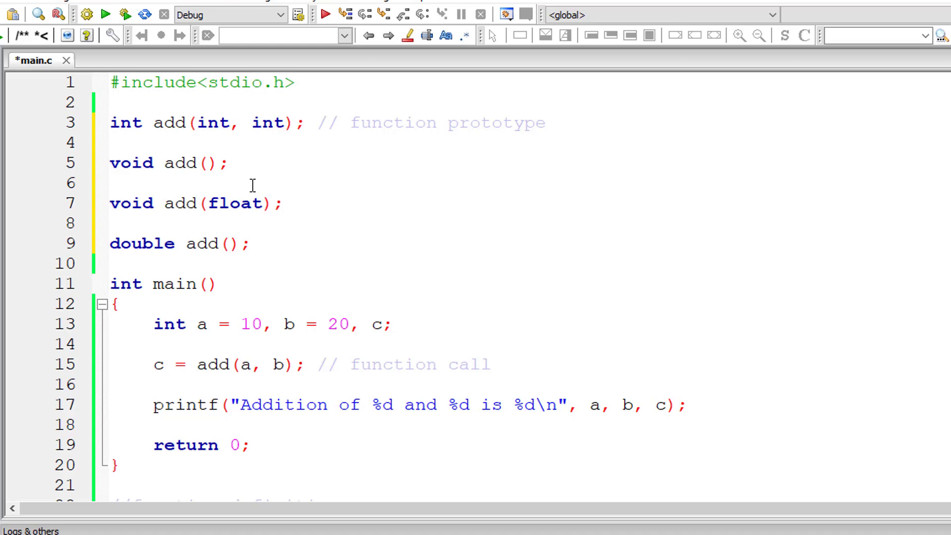
left_click(214, 162)
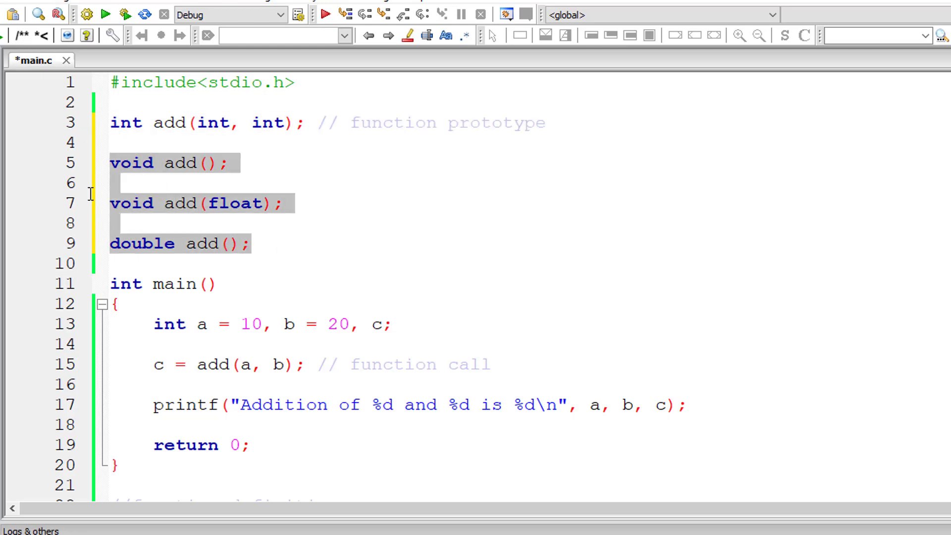
mouse_move(597, 234)
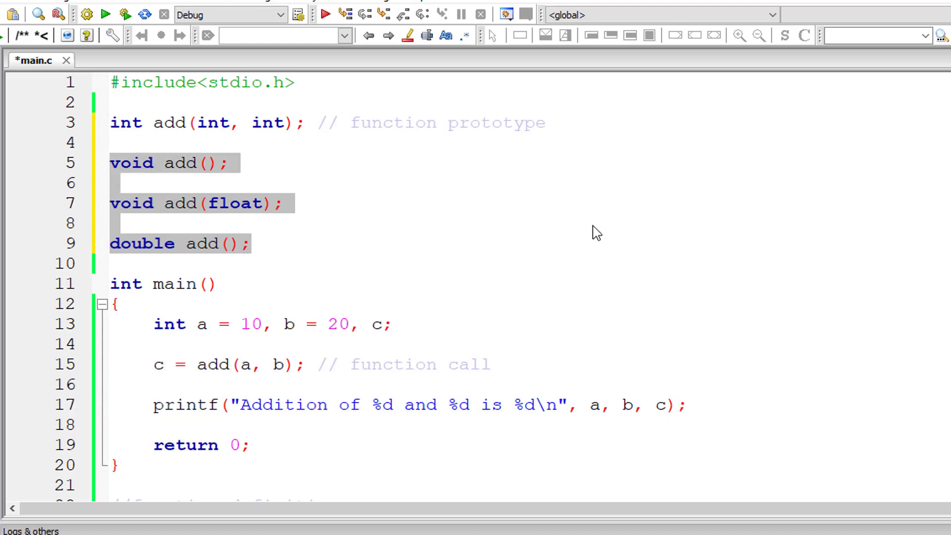
mouse_move(589, 238)
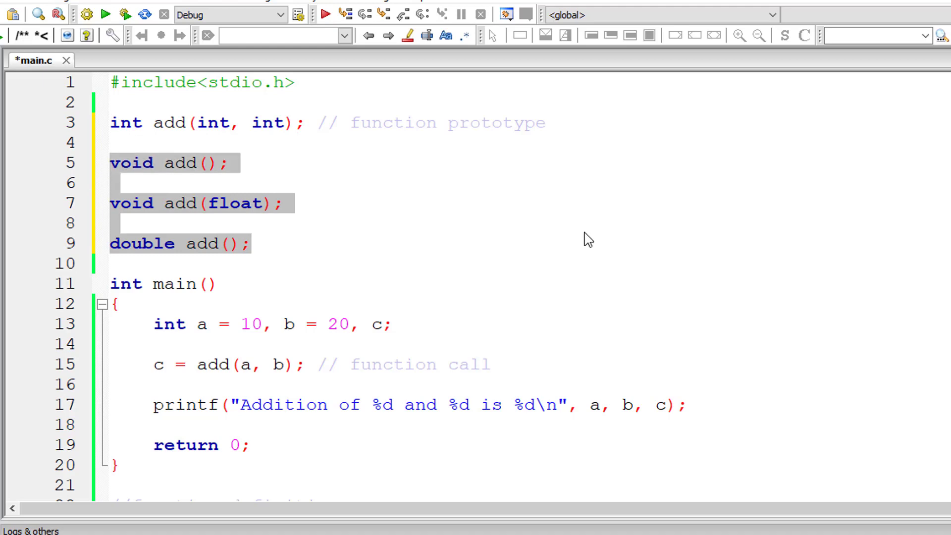
Step: Select and delete the void add(), void add(float) and double add() lines, then save
left_click(162, 182)
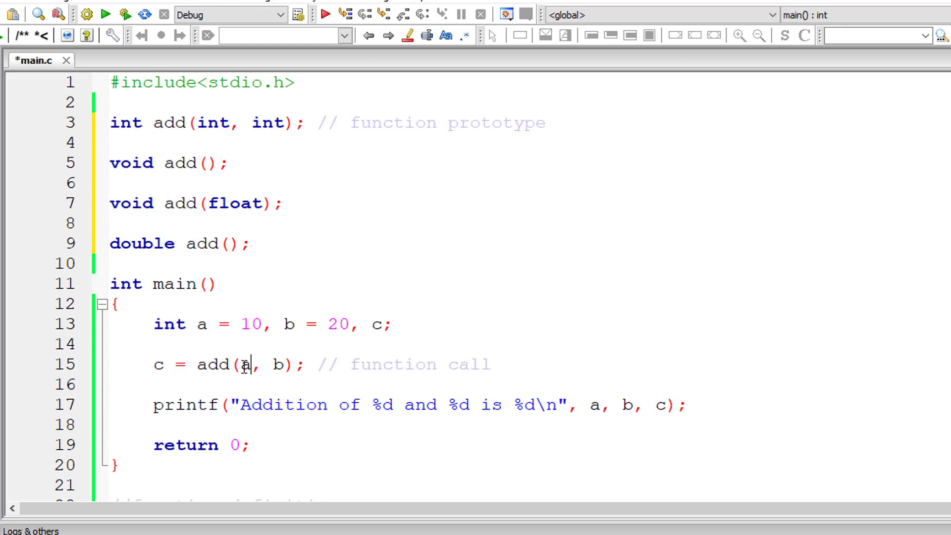
left_click_drag(109, 163, 249, 243)
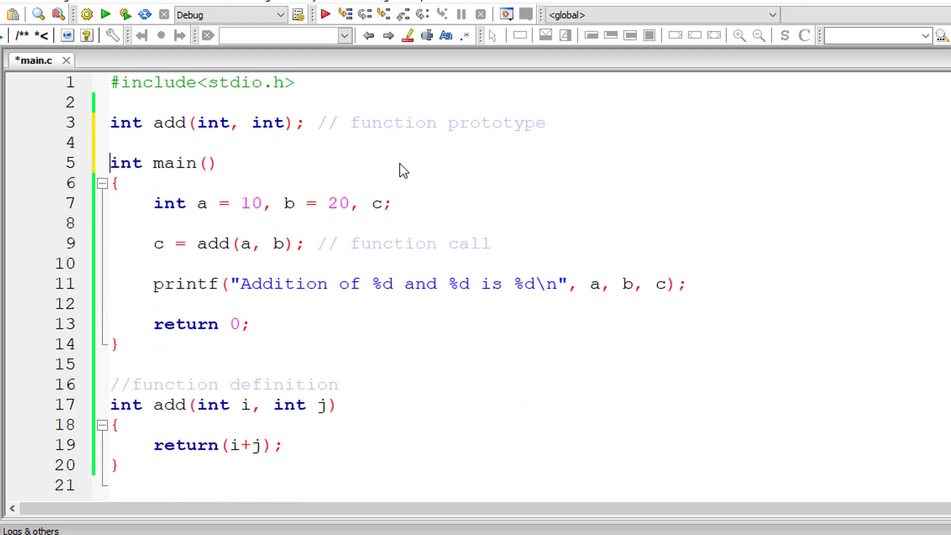
left_click(206, 163)
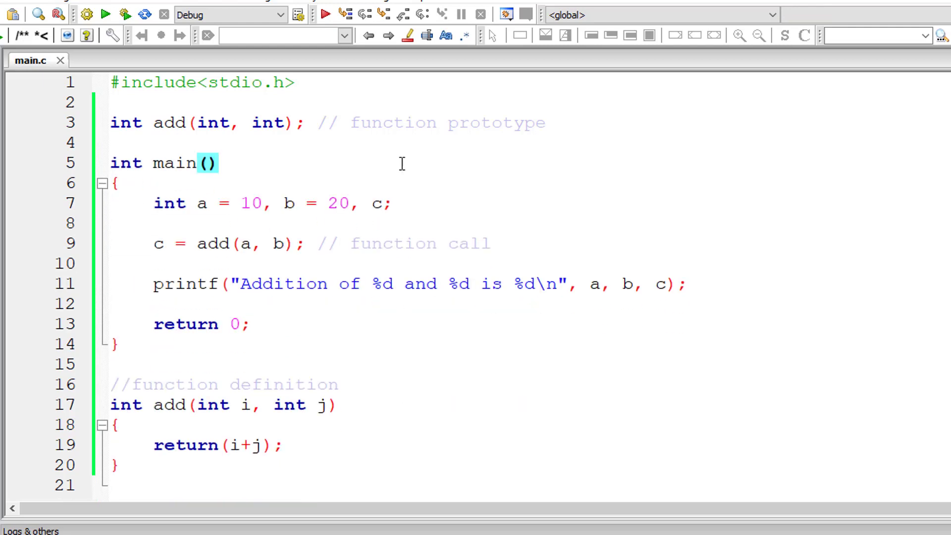